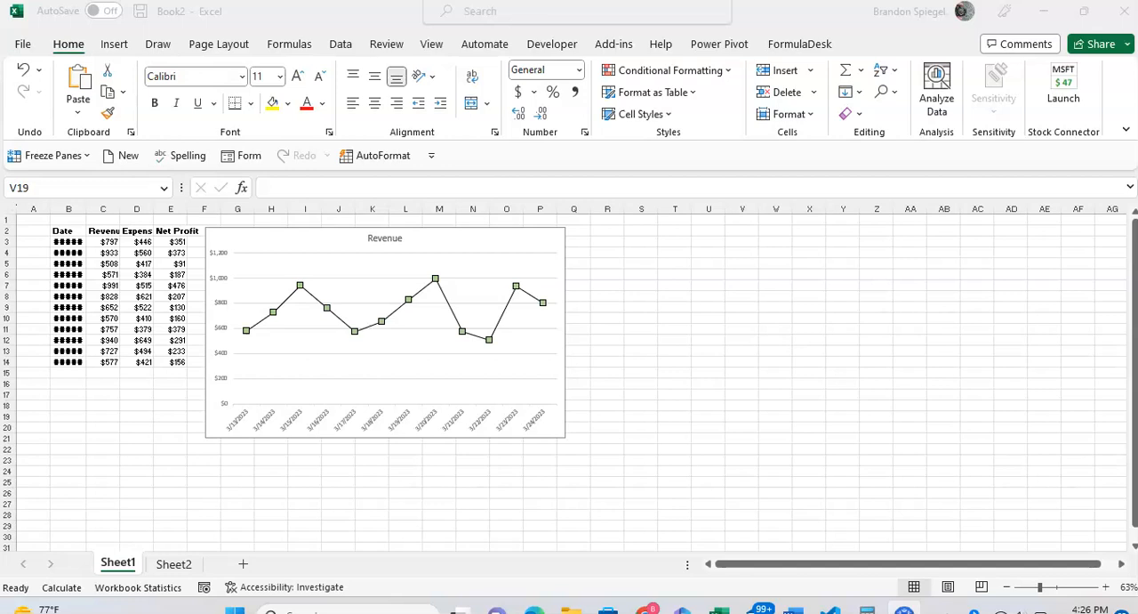
{"action": "mouse_move", "coordinate": [456, 323]}
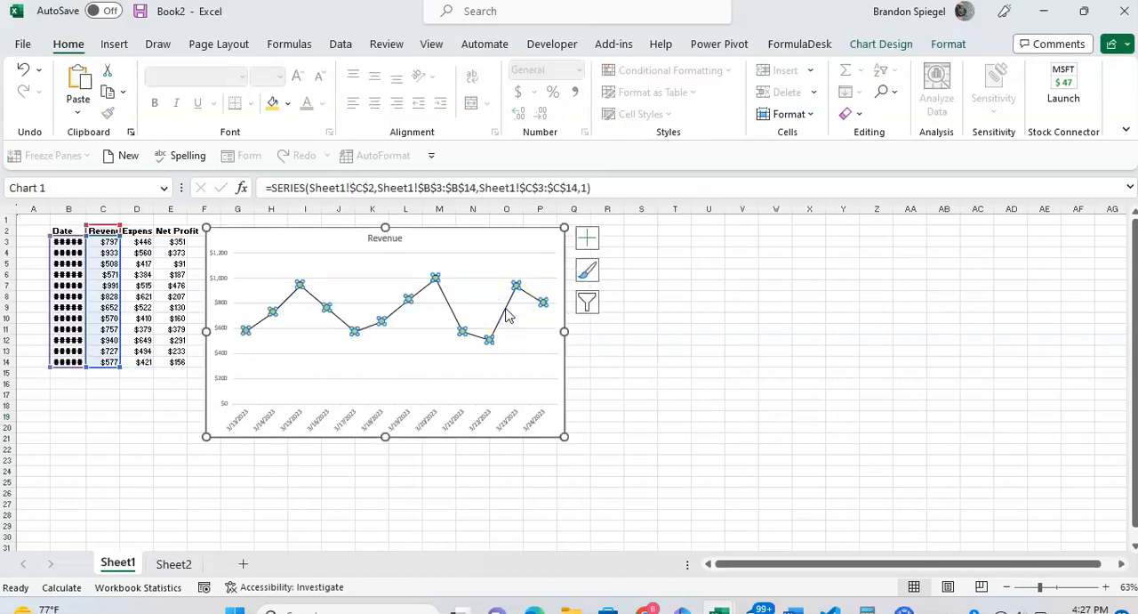
- Right-click the Revenue line to bring up its series shortcut menu
{"action": "right_click", "coordinate": [507, 316]}
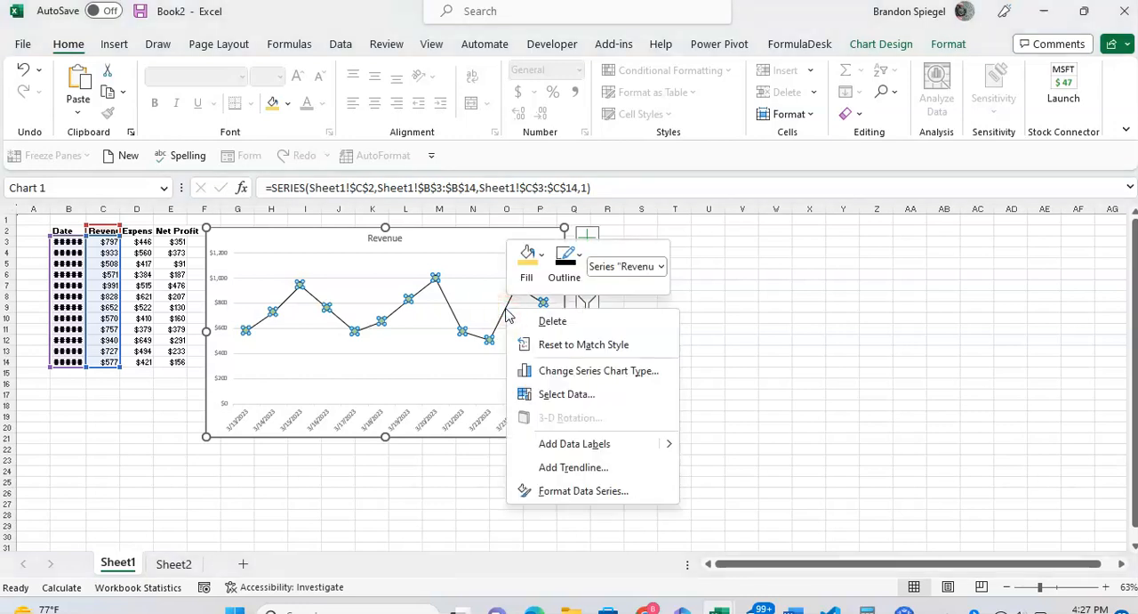
{"action": "mouse_move", "coordinate": [560, 386]}
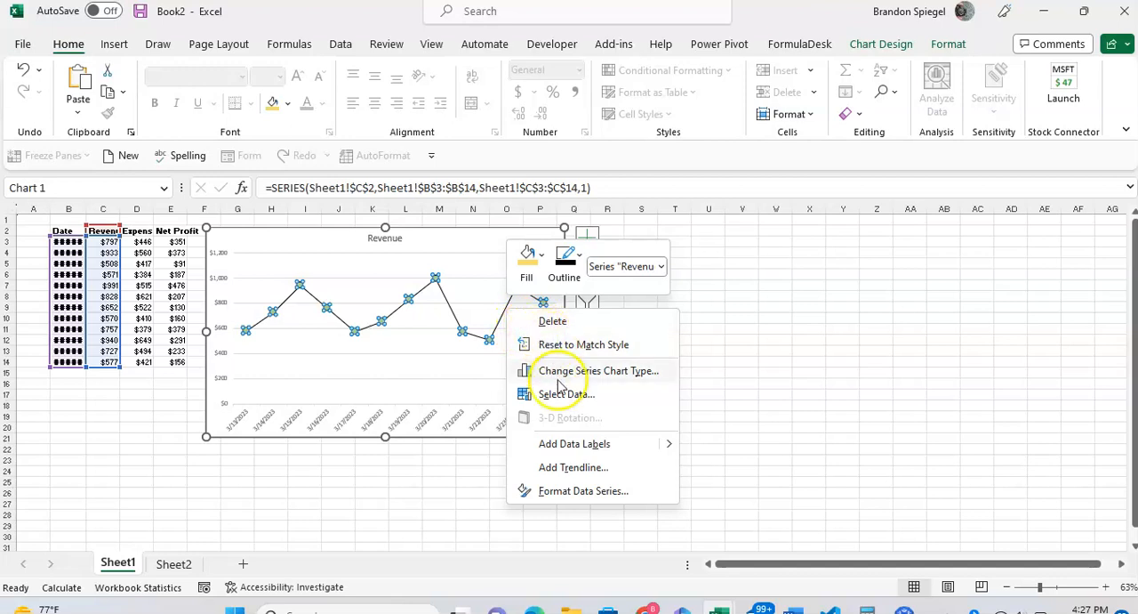
- Show the Revenue series' Fill & Line marker settings in the Format Data Series pane
{"action": "left_click", "coordinate": [569, 489]}
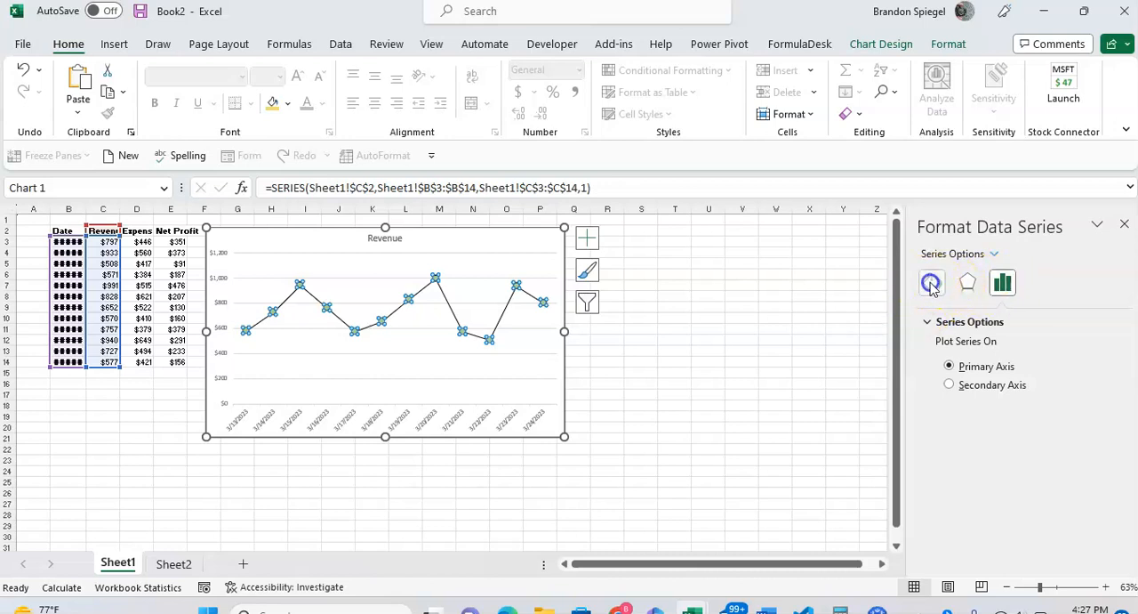
{"action": "left_click", "coordinate": [932, 283]}
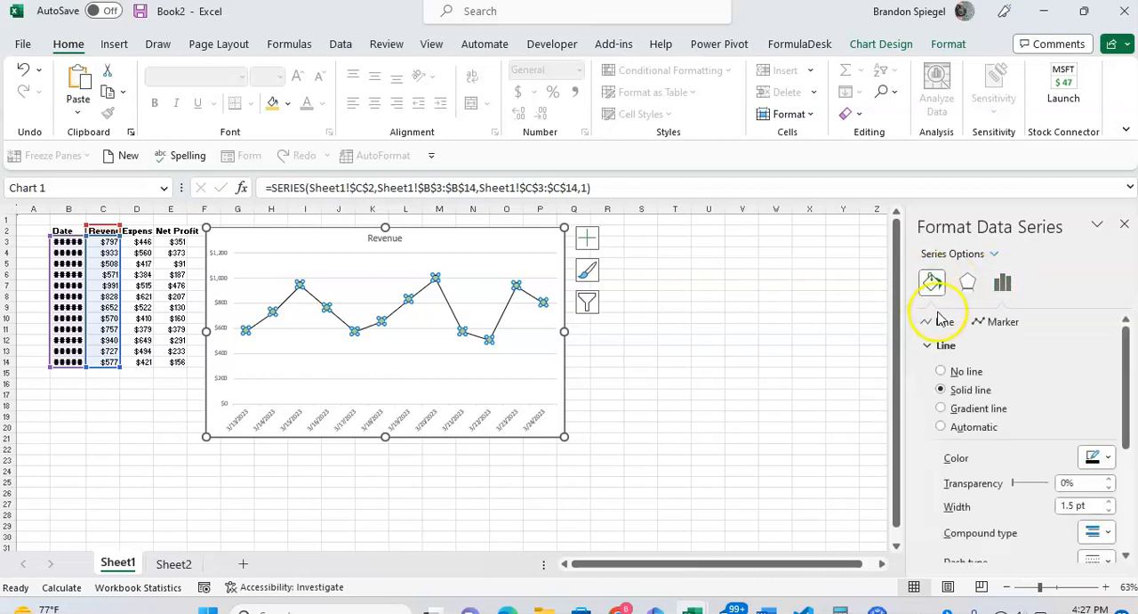
{"action": "mouse_move", "coordinate": [985, 321]}
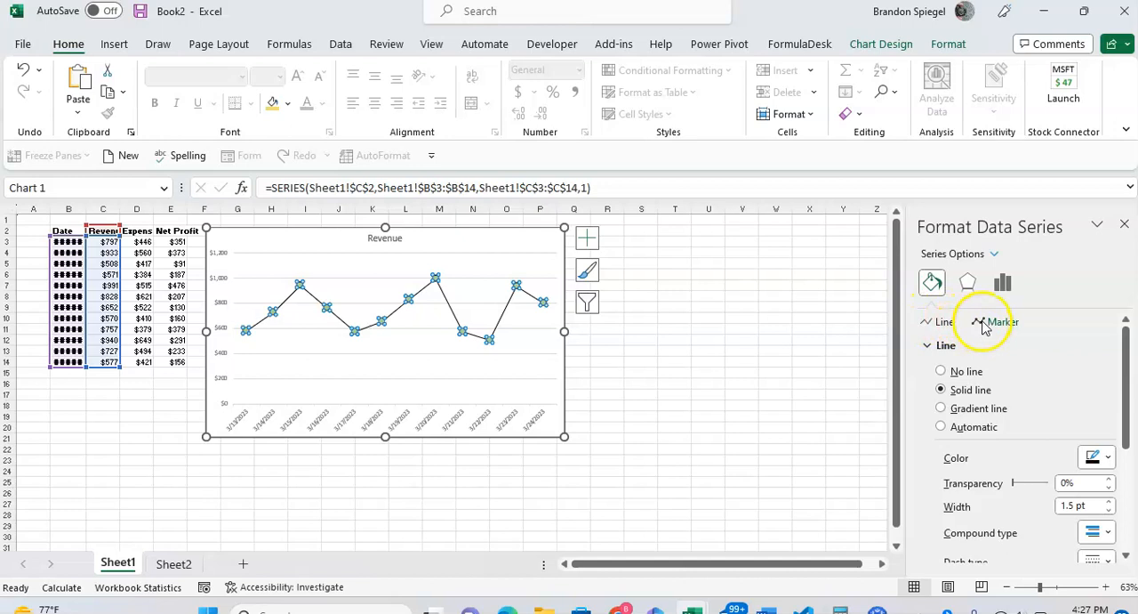
{"action": "left_click", "coordinate": [1002, 321]}
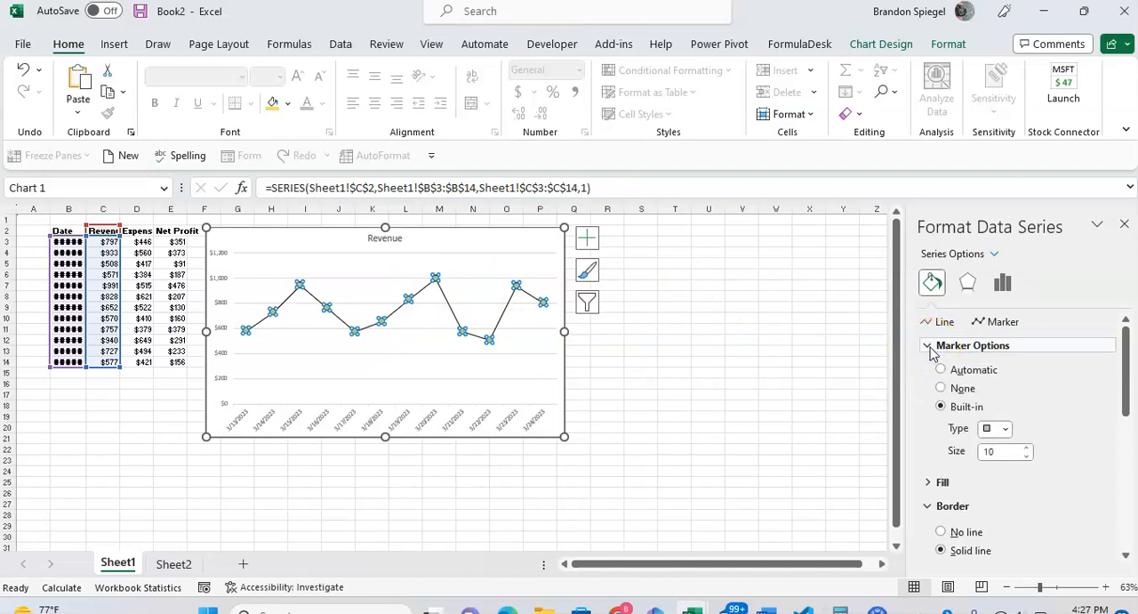
- Switch markers through Automatic and None, back to Built-in, and list the Type shapes
{"action": "left_click", "coordinate": [941, 370]}
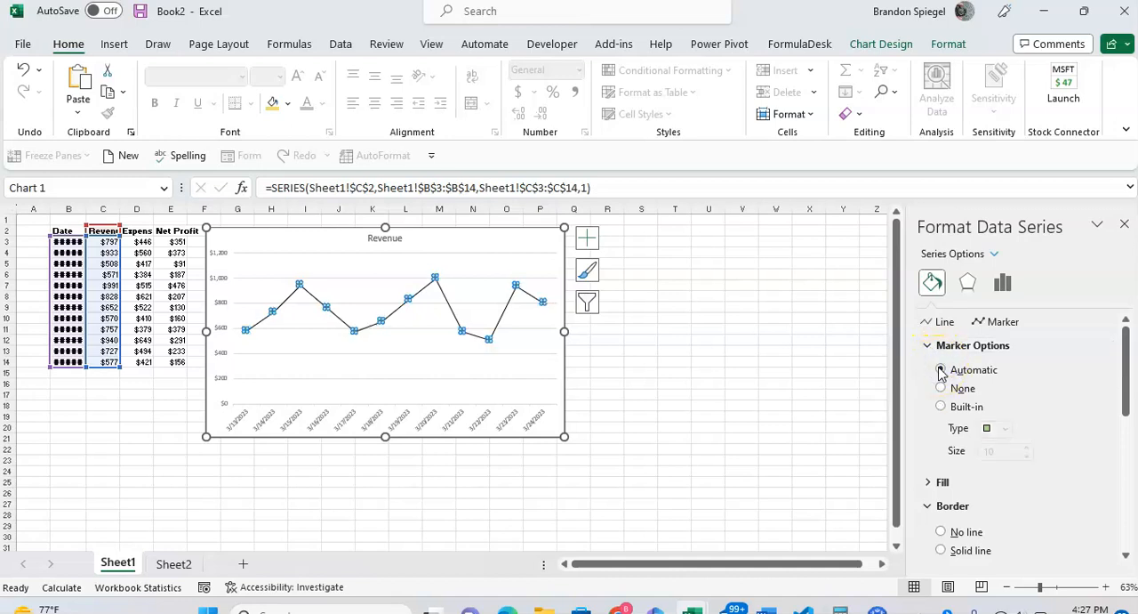
{"action": "left_click", "coordinate": [941, 389]}
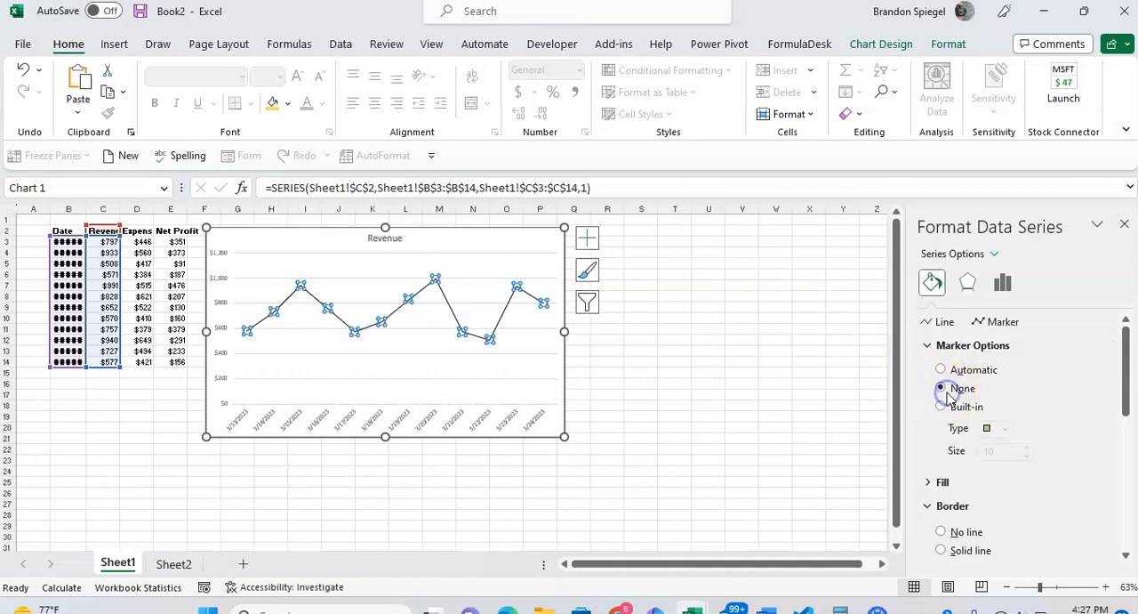
{"action": "left_click", "coordinate": [941, 407]}
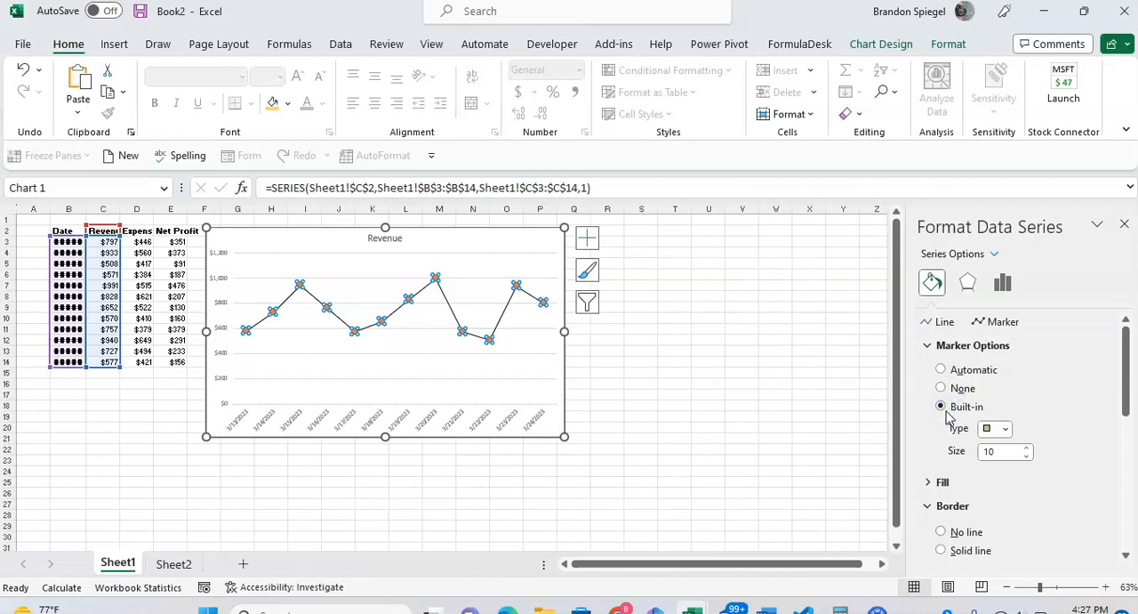
{"action": "left_click", "coordinate": [1003, 427]}
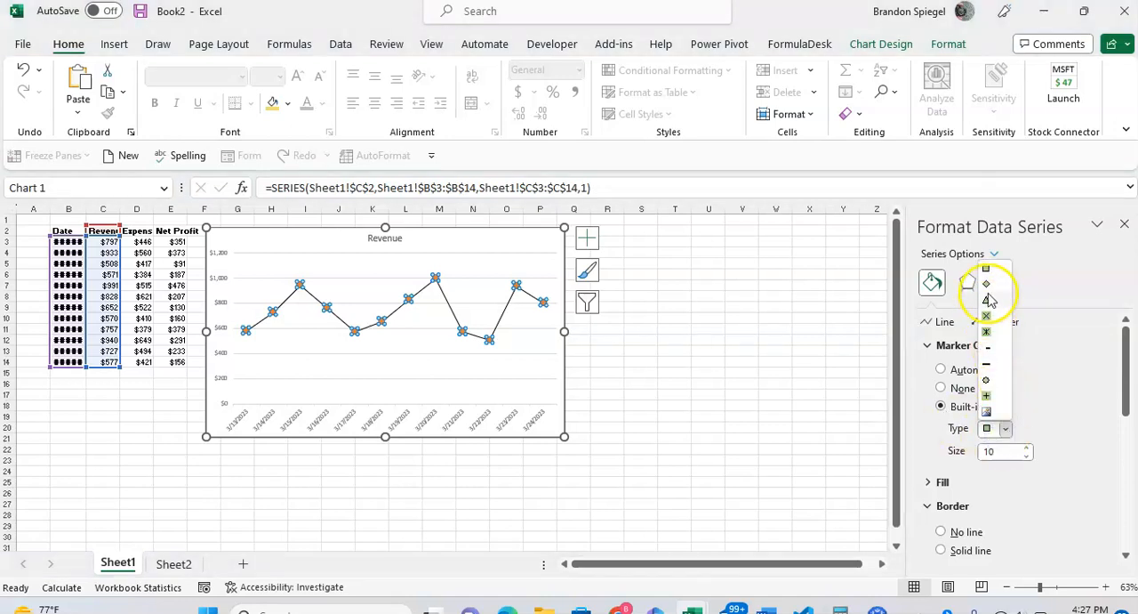
- Pick a different built-in marker shape, then reopen the Type choices for a picture marker
{"action": "left_click", "coordinate": [987, 283]}
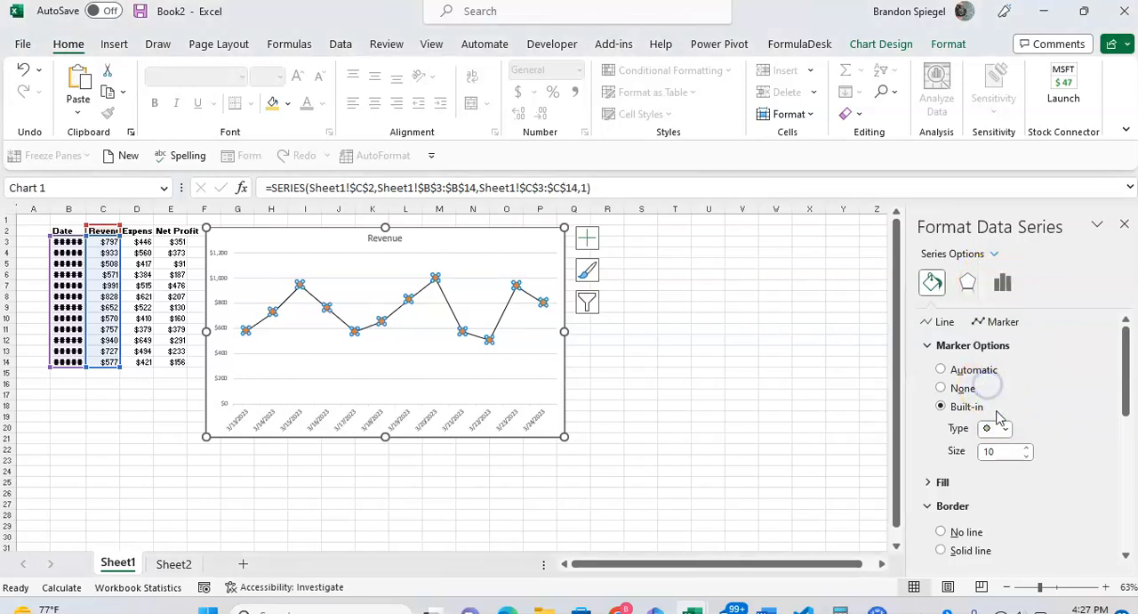
{"action": "left_click", "coordinate": [1004, 431]}
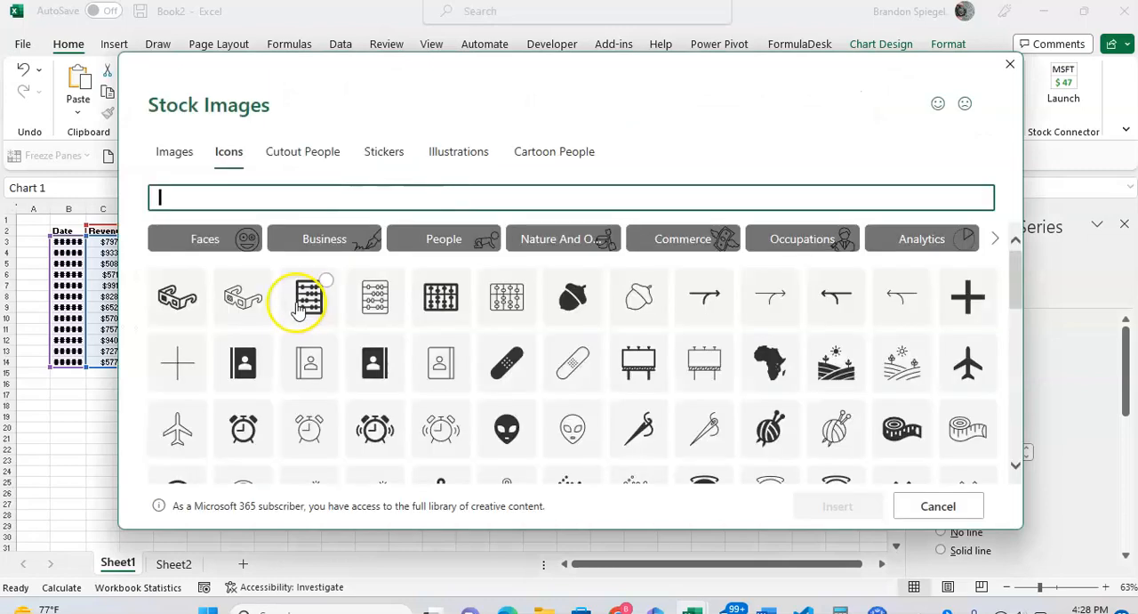
{"action": "mouse_move", "coordinate": [590, 297]}
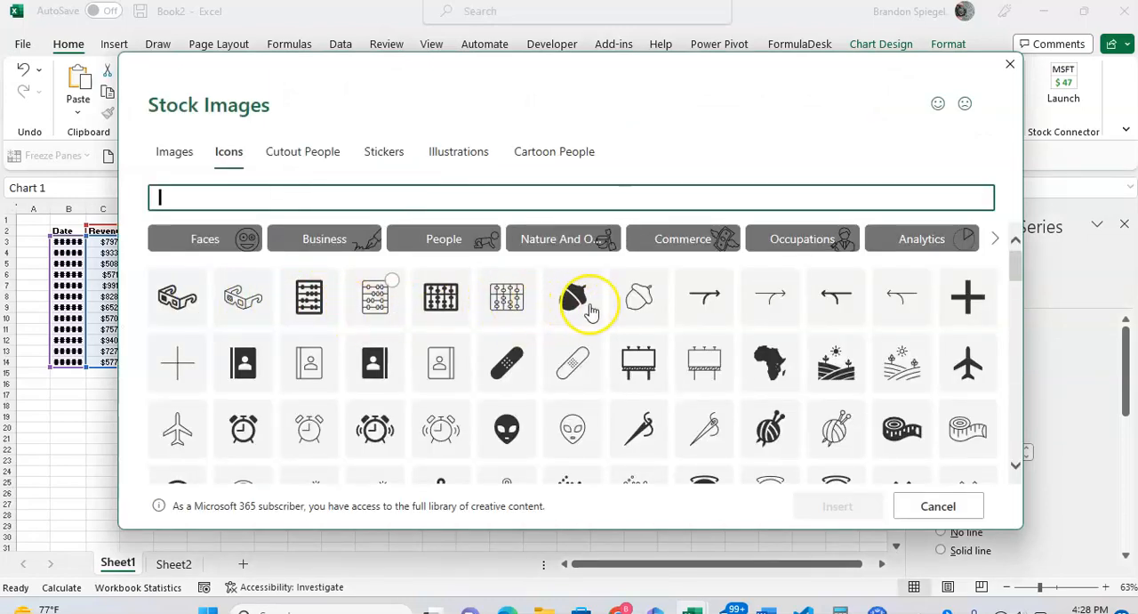
- Insert the acorn stock icon as the Revenue markers, then undo it
{"action": "left_click", "coordinate": [573, 296]}
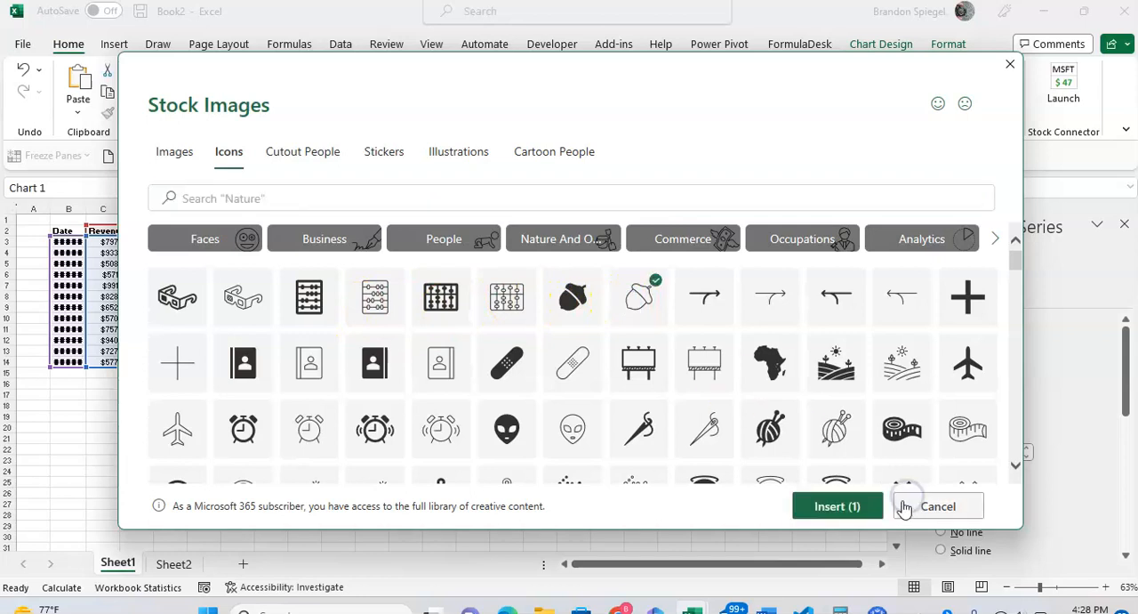
{"action": "left_click", "coordinate": [938, 505]}
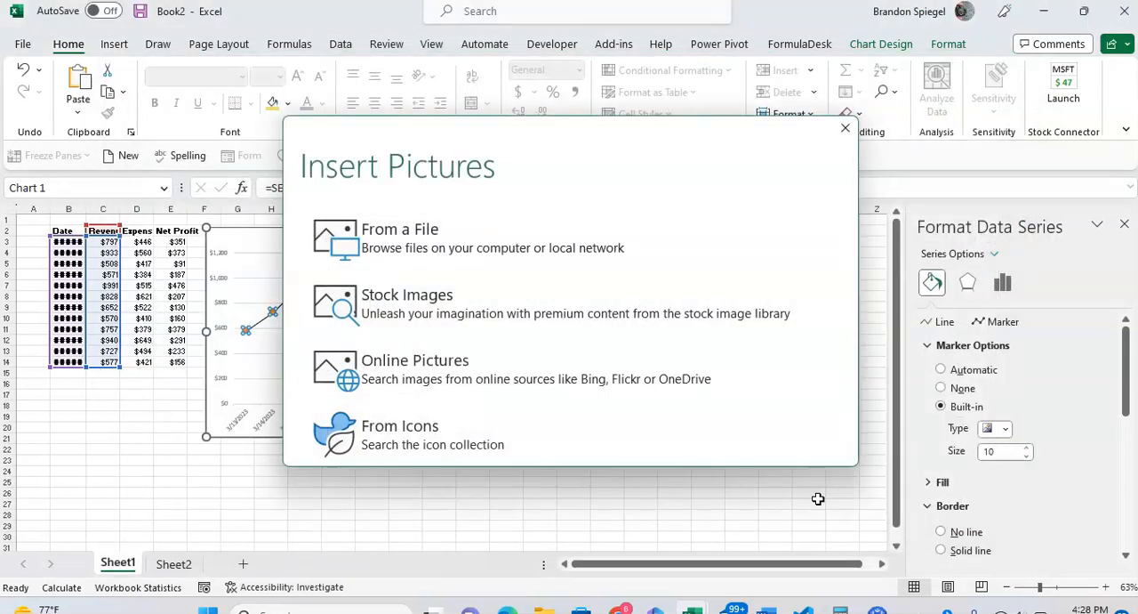
{"action": "left_click", "coordinate": [846, 127]}
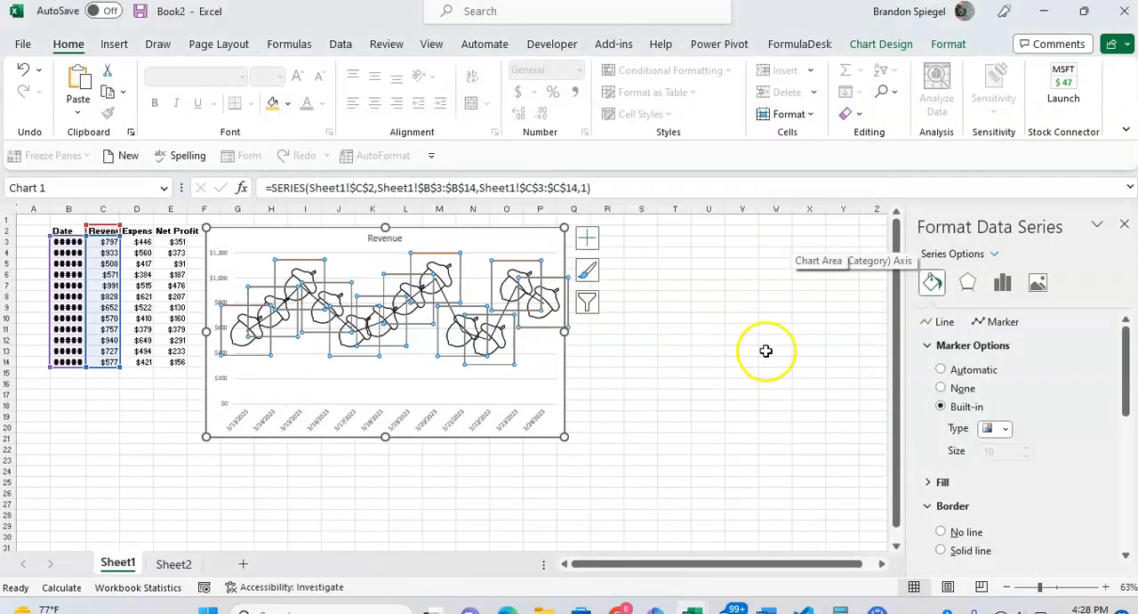
{"action": "mouse_move", "coordinate": [767, 350]}
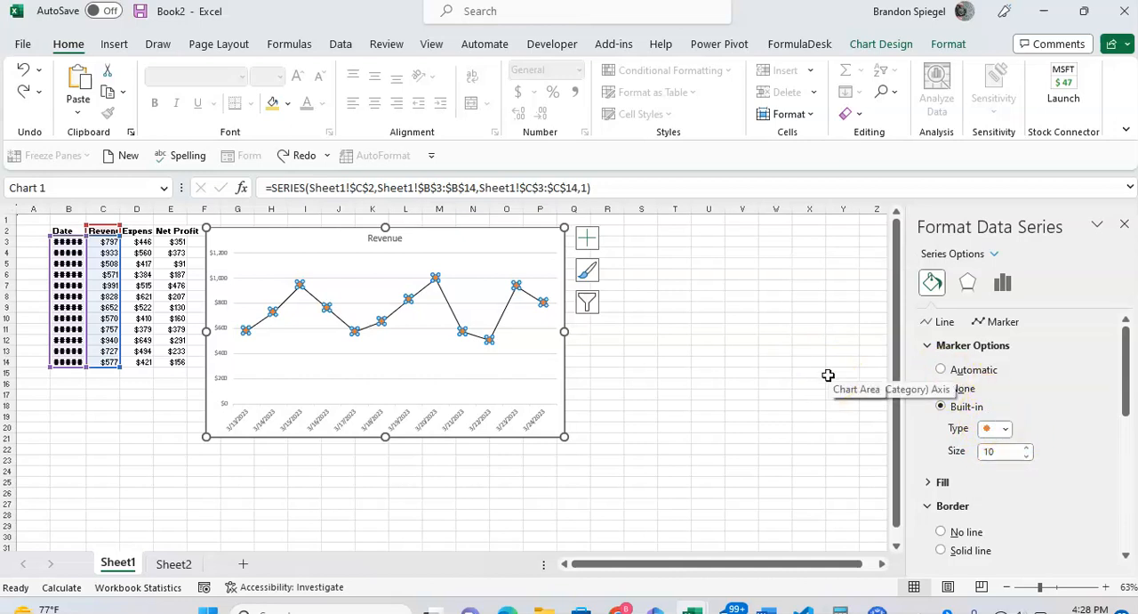
- Raise the built-in marker size to 17
{"action": "left_click", "coordinate": [587, 237]}
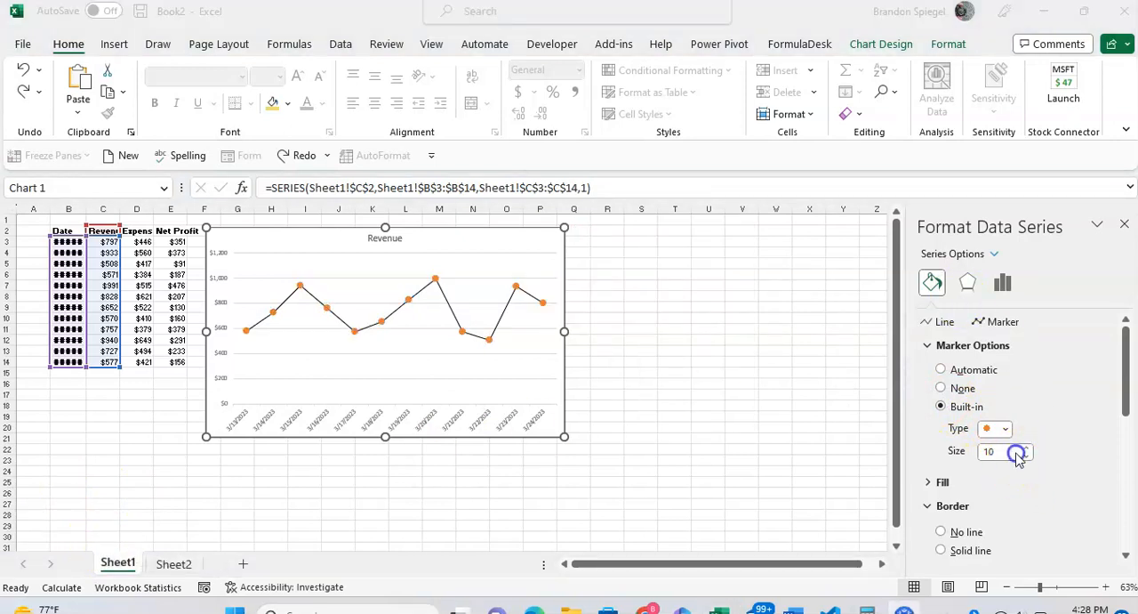
{"action": "left_click", "coordinate": [587, 238]}
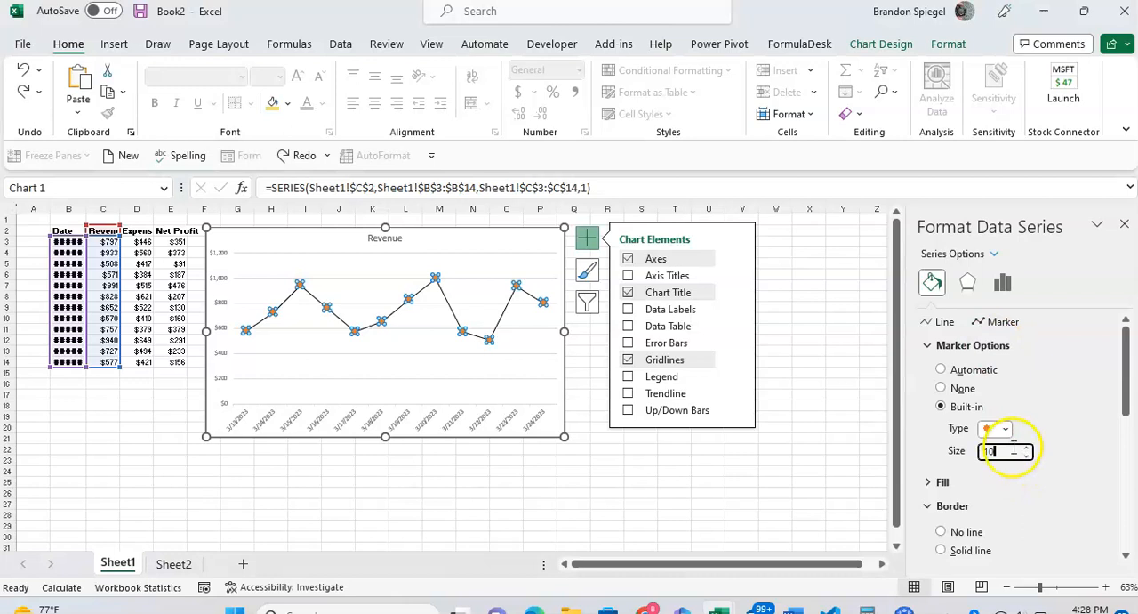
{"action": "left_click", "coordinate": [1025, 445]}
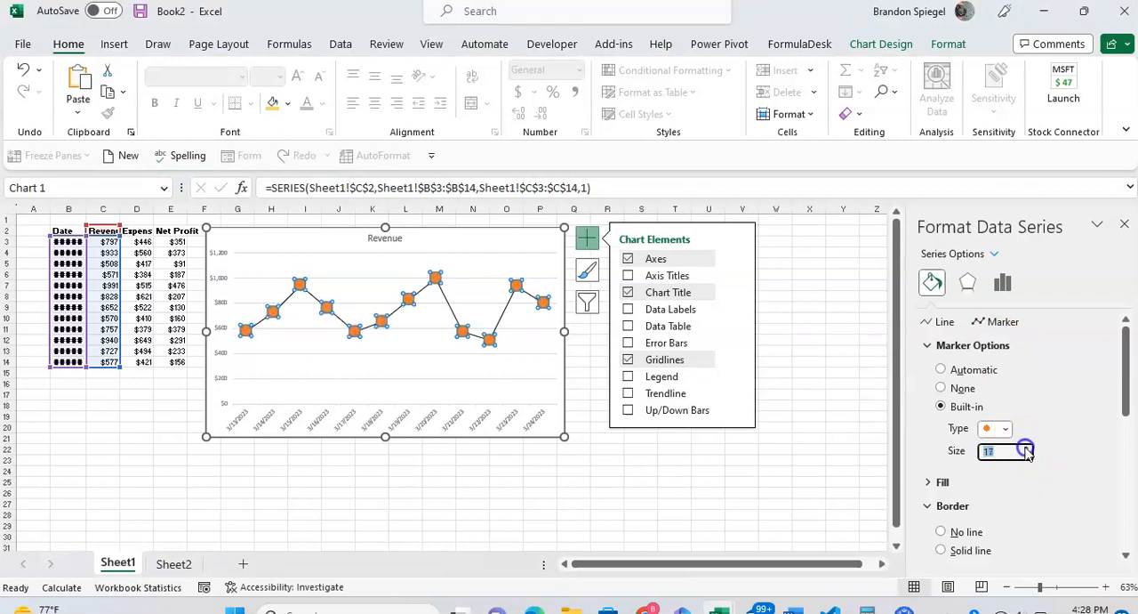
{"action": "left_click", "coordinate": [1025, 446]}
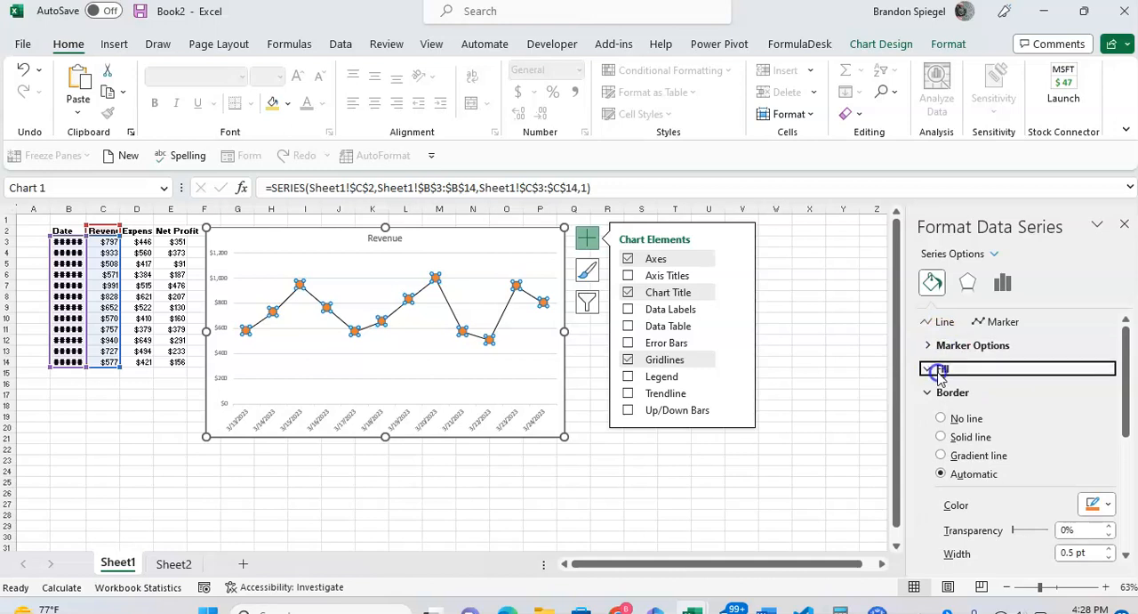
- Try gradient and other marker fills, then settle on a solid Blue fill
{"action": "left_click", "coordinate": [940, 369]}
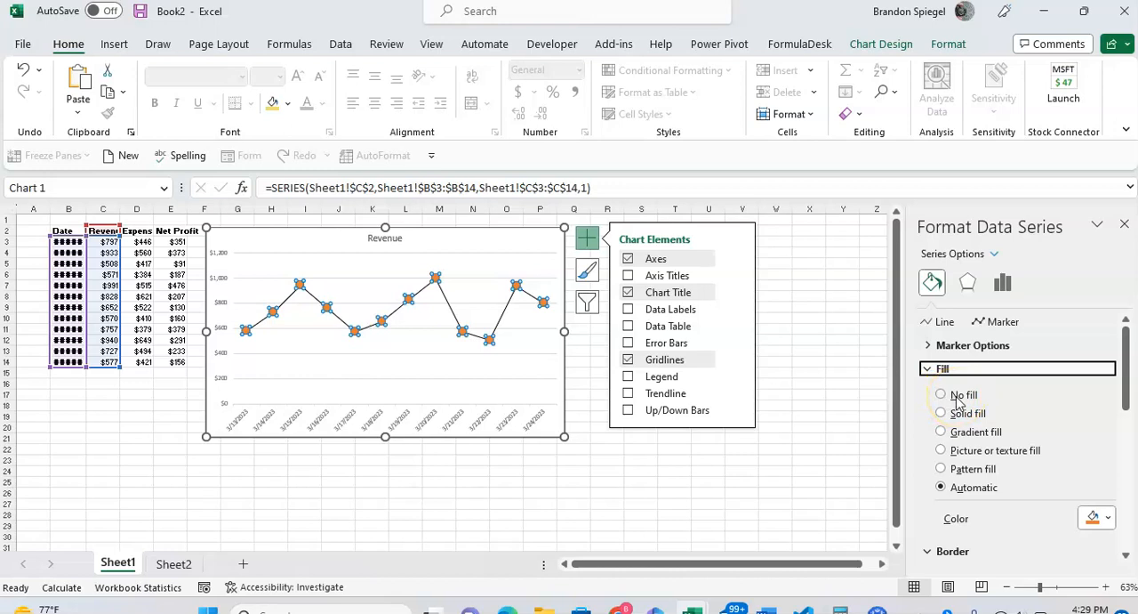
{"action": "left_click", "coordinate": [941, 412]}
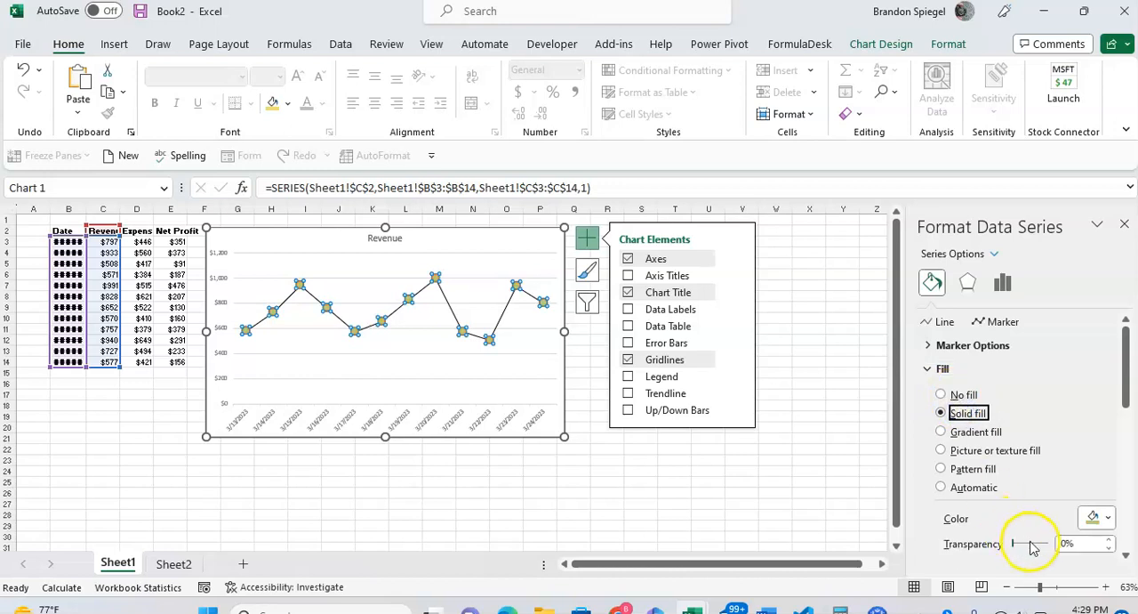
{"action": "left_click", "coordinate": [941, 432]}
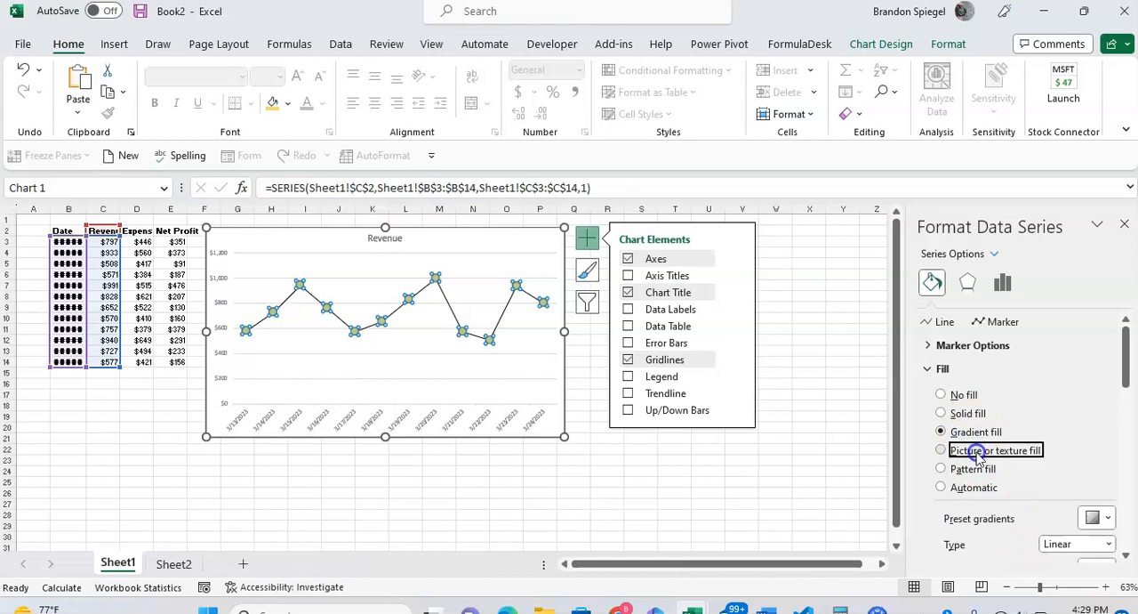
{"action": "left_click", "coordinate": [941, 469]}
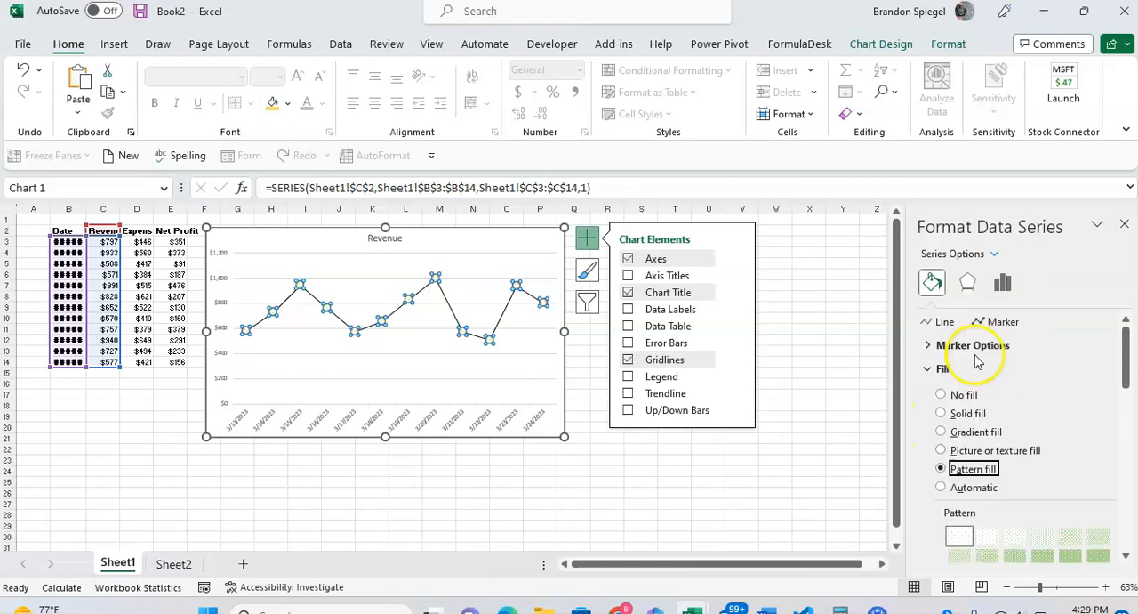
{"action": "left_click", "coordinate": [941, 332]}
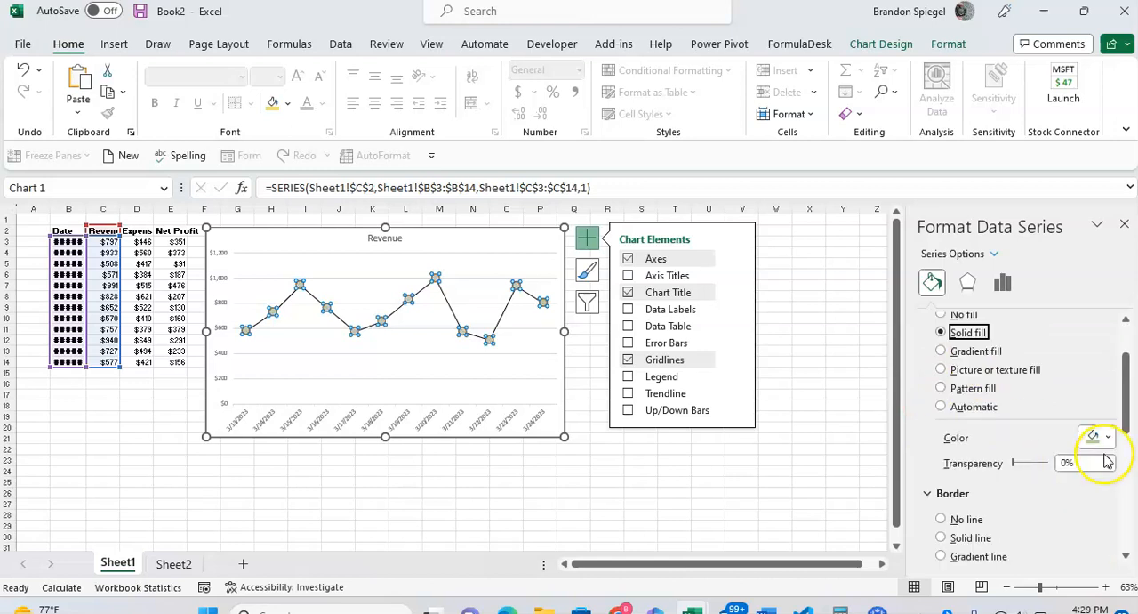
{"action": "left_click", "coordinate": [1106, 436]}
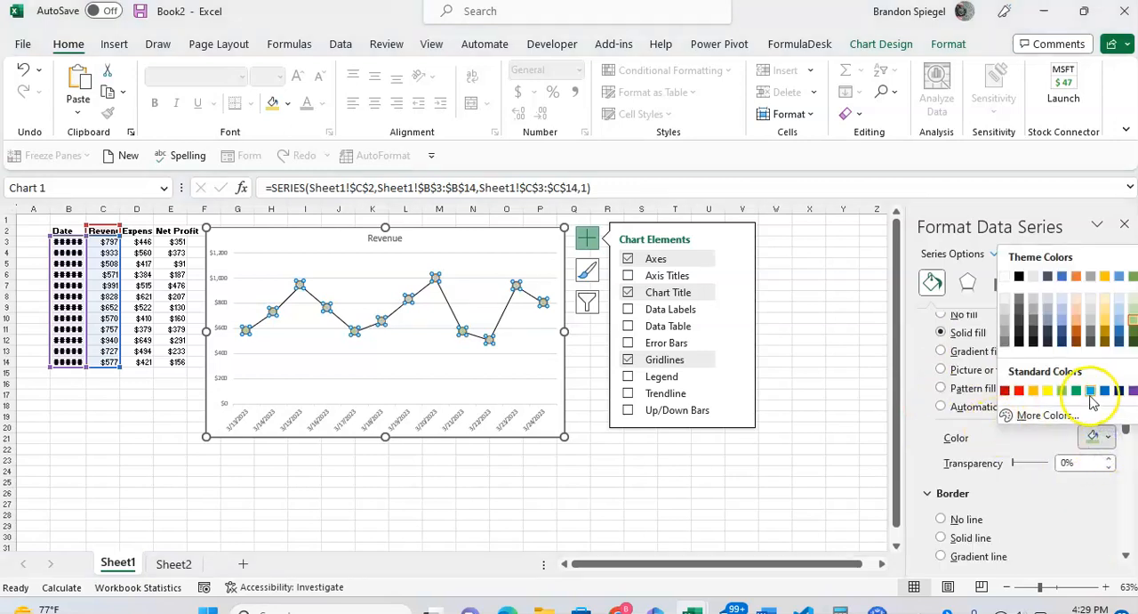
{"action": "left_click", "coordinate": [1076, 389]}
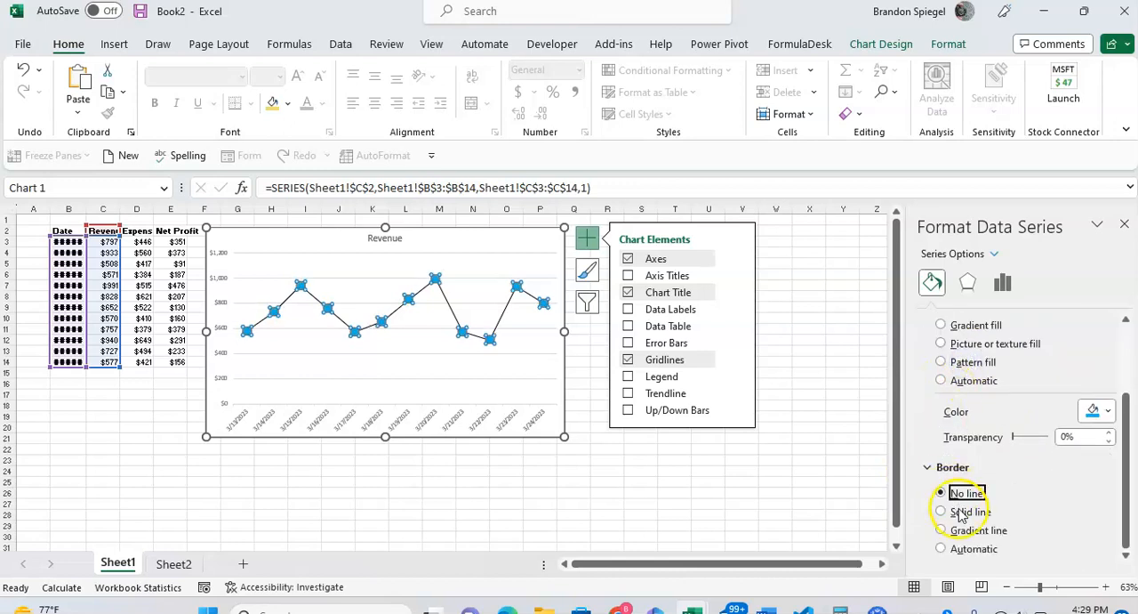
- Set the marker border to a solid line with 2 pt width
{"action": "left_click", "coordinate": [940, 509]}
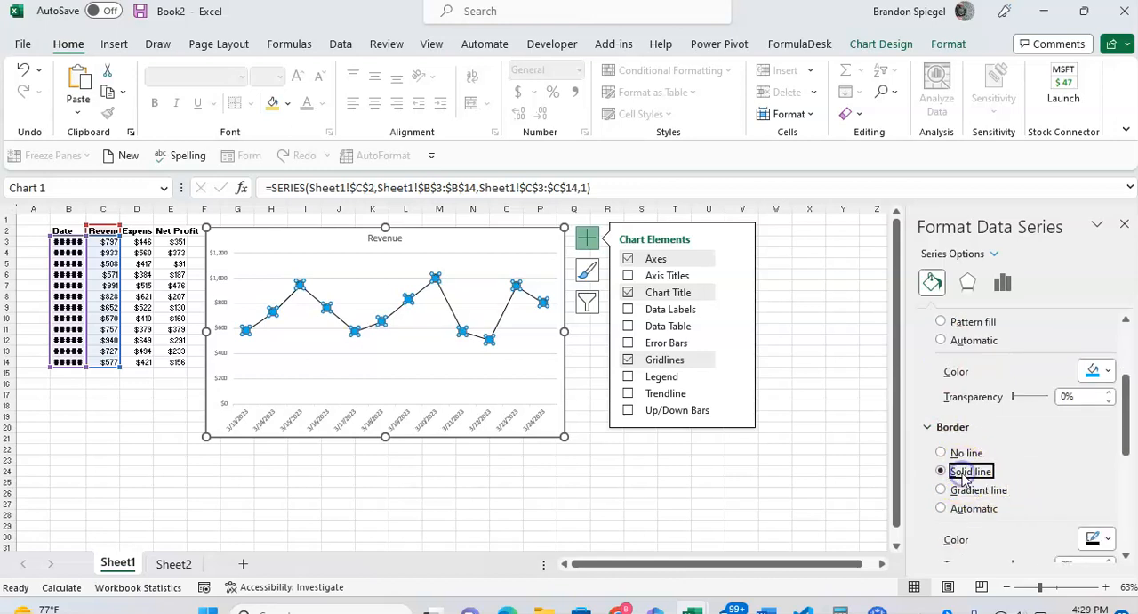
{"action": "mouse_move", "coordinate": [1034, 467]}
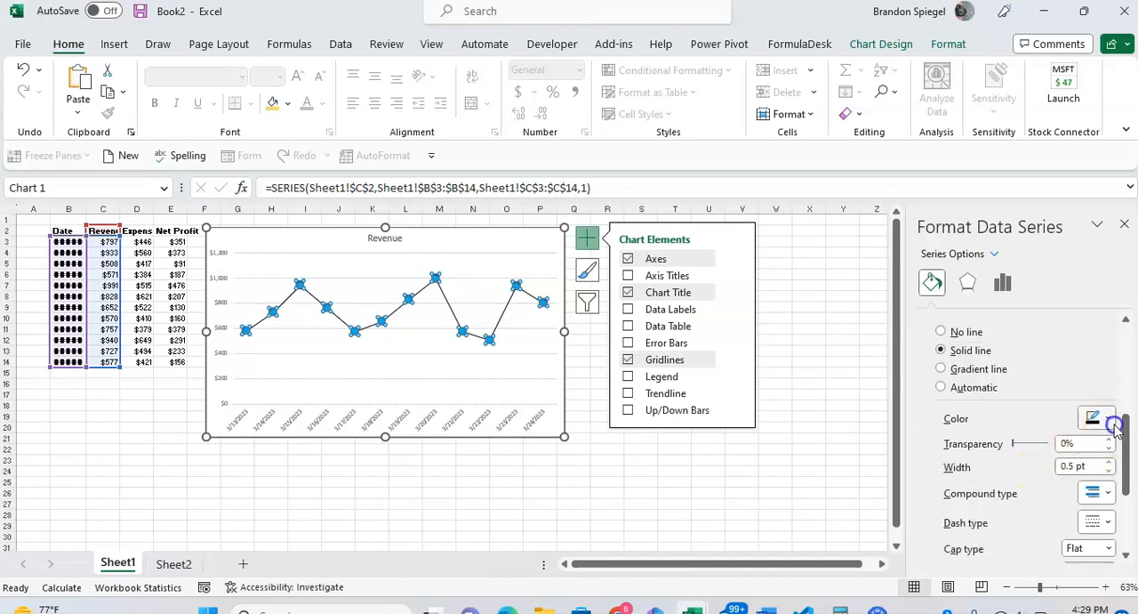
{"action": "left_click", "coordinate": [1107, 418]}
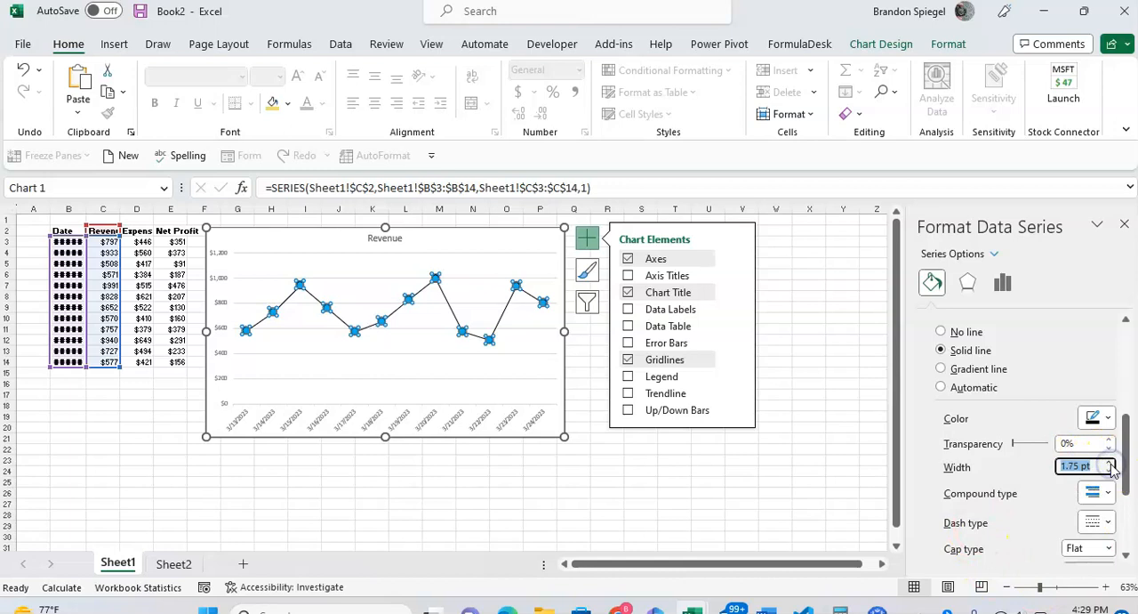
{"action": "left_click", "coordinate": [1109, 462]}
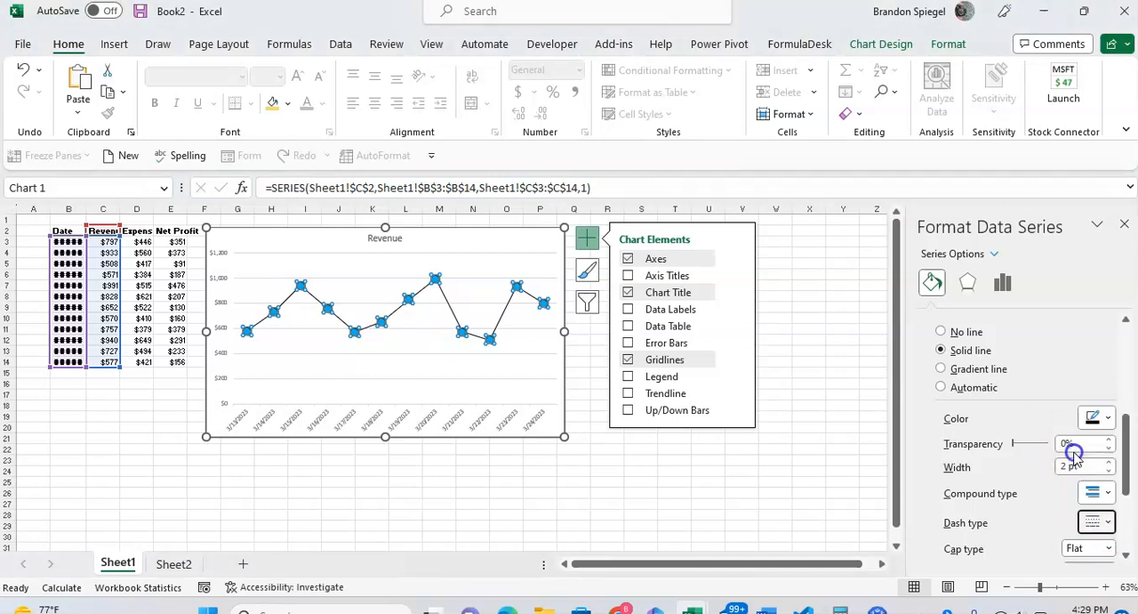
{"action": "mouse_move", "coordinate": [967, 515]}
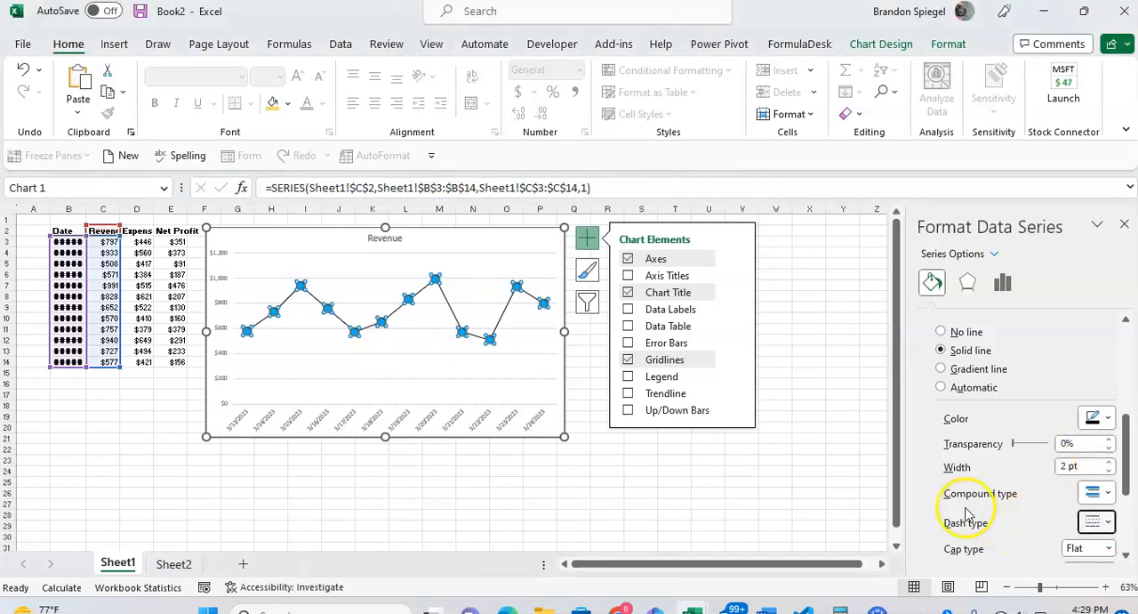
{"action": "left_click", "coordinate": [633, 320]}
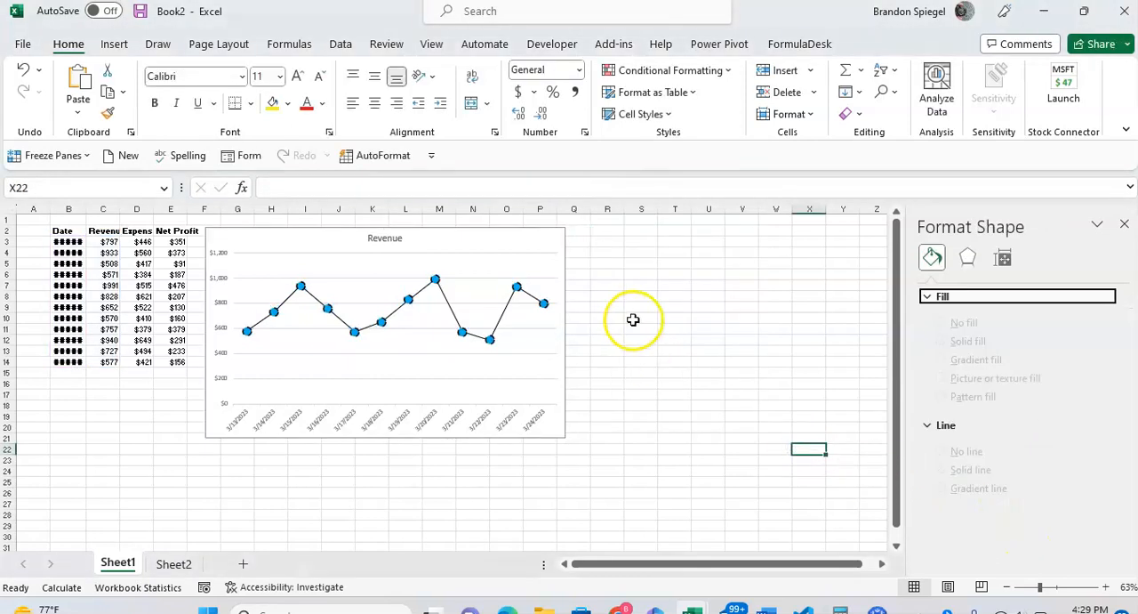
{"action": "mouse_move", "coordinate": [391, 307]}
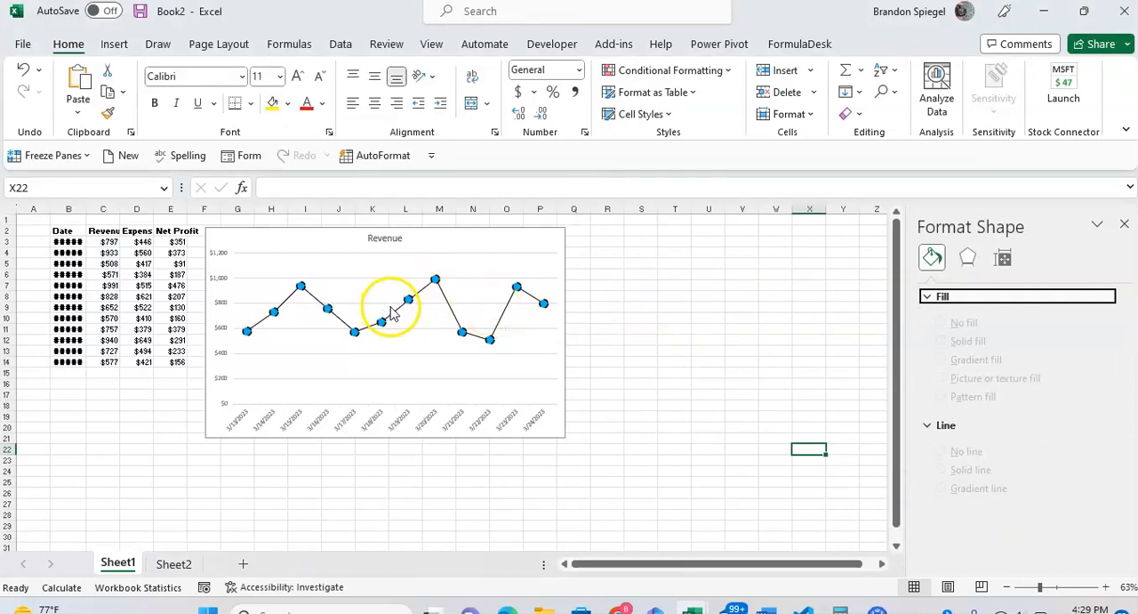
{"action": "mouse_move", "coordinate": [404, 287]}
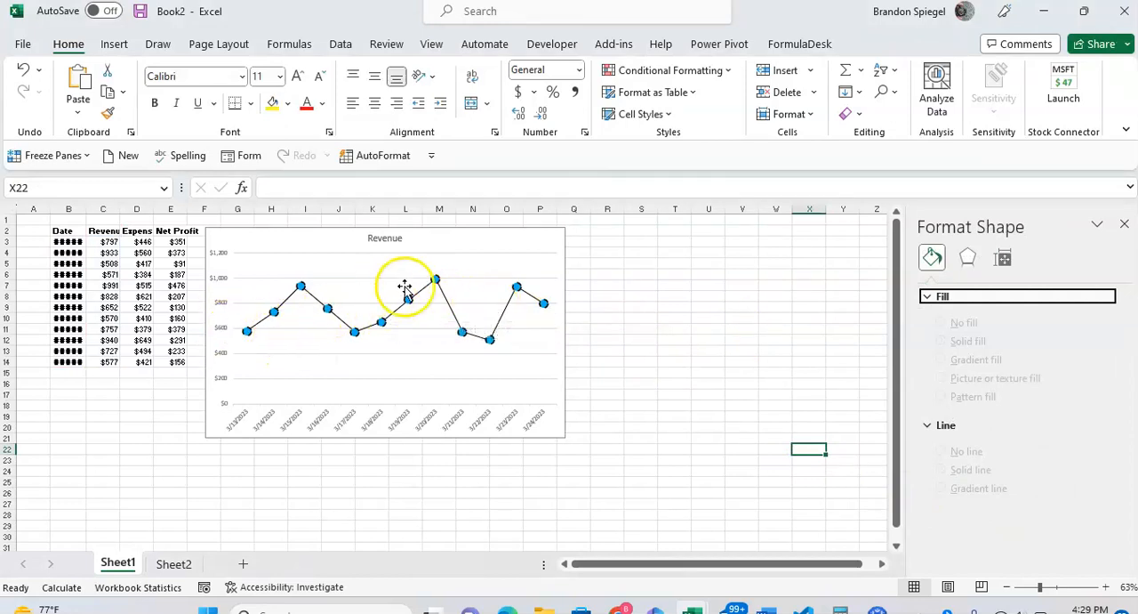
{"action": "left_click", "coordinate": [516, 287]}
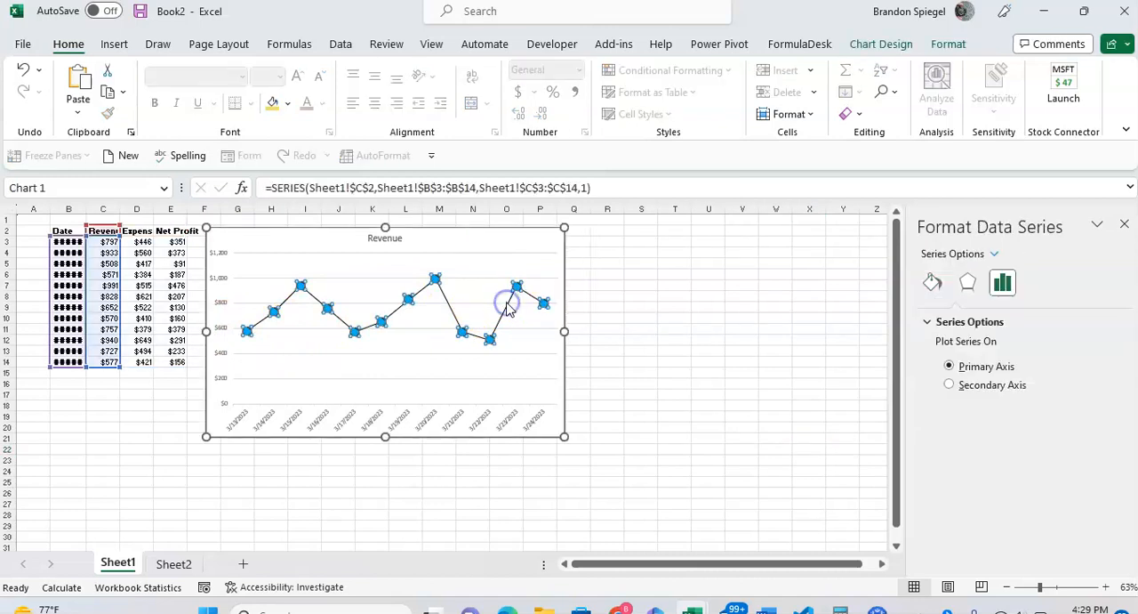
- Change the marker border cap type to Square
{"action": "left_click", "coordinate": [932, 282]}
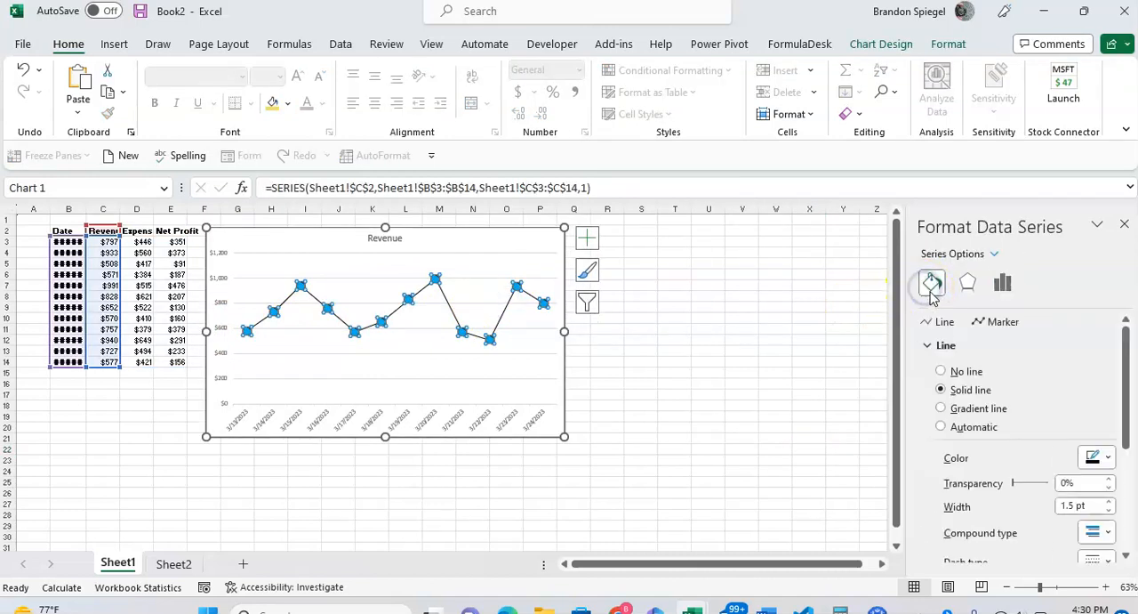
{"action": "left_click", "coordinate": [932, 283]}
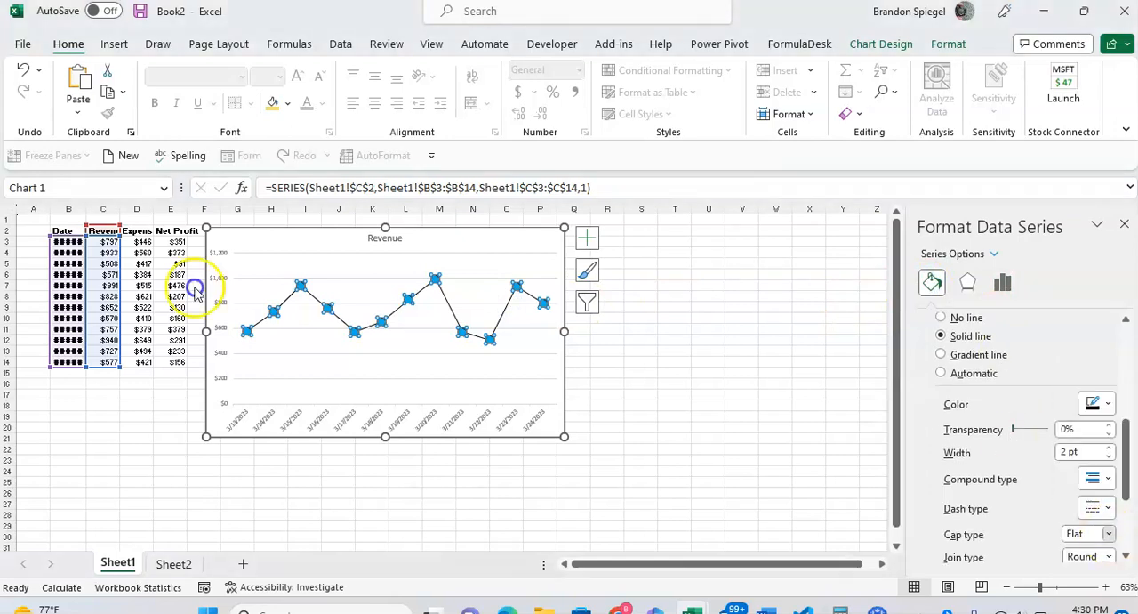
{"action": "left_click", "coordinate": [1108, 556]}
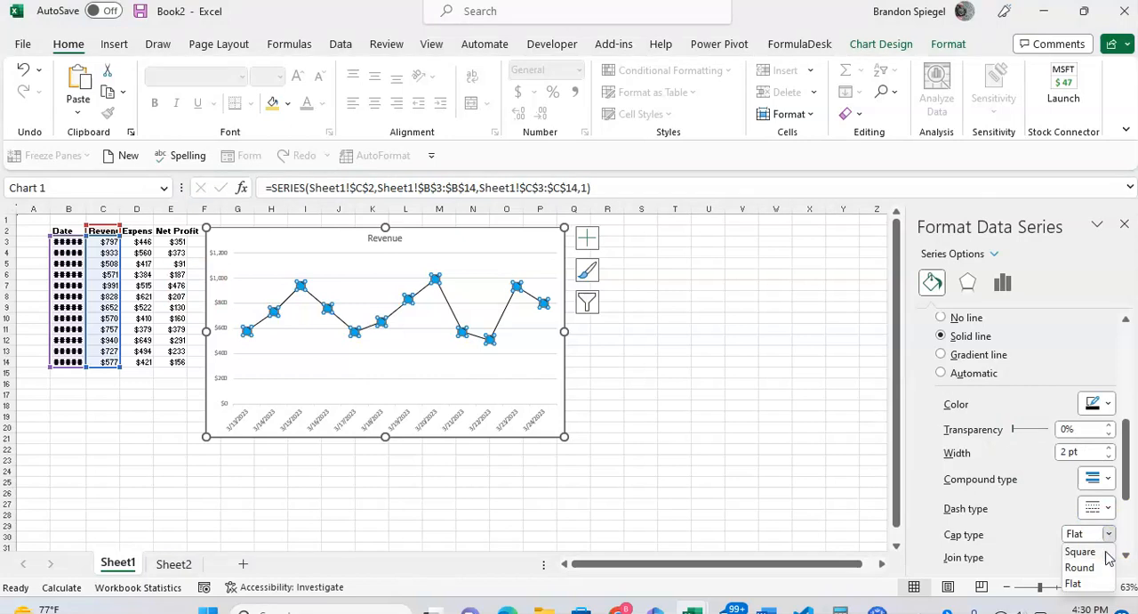
{"action": "left_click", "coordinate": [1079, 566]}
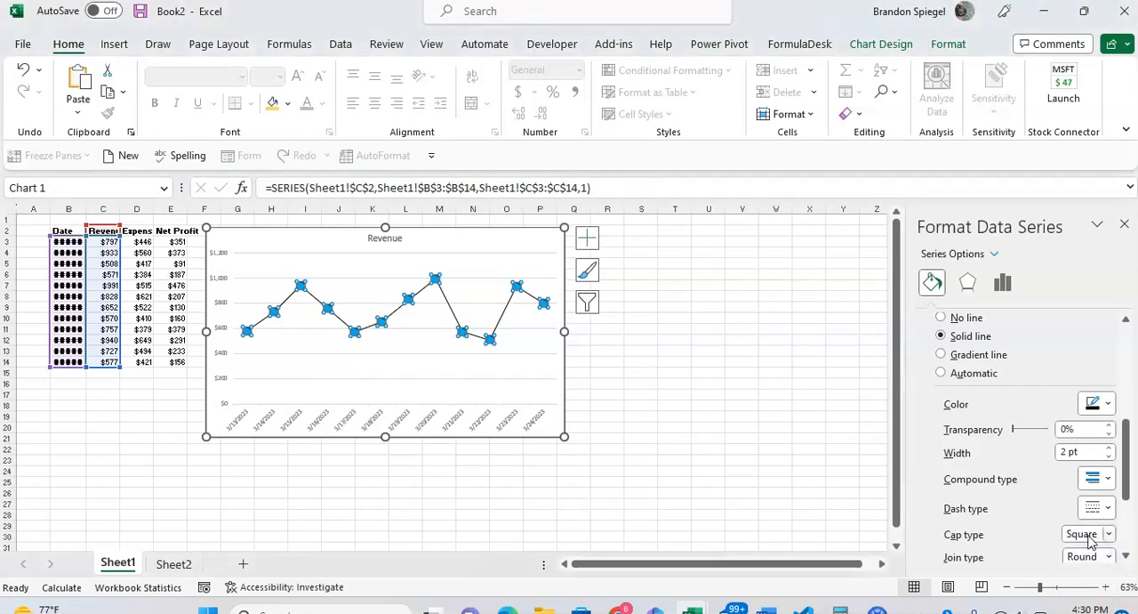
{"action": "scroll", "scroll_direction": "down", "scroll_amount": 3}
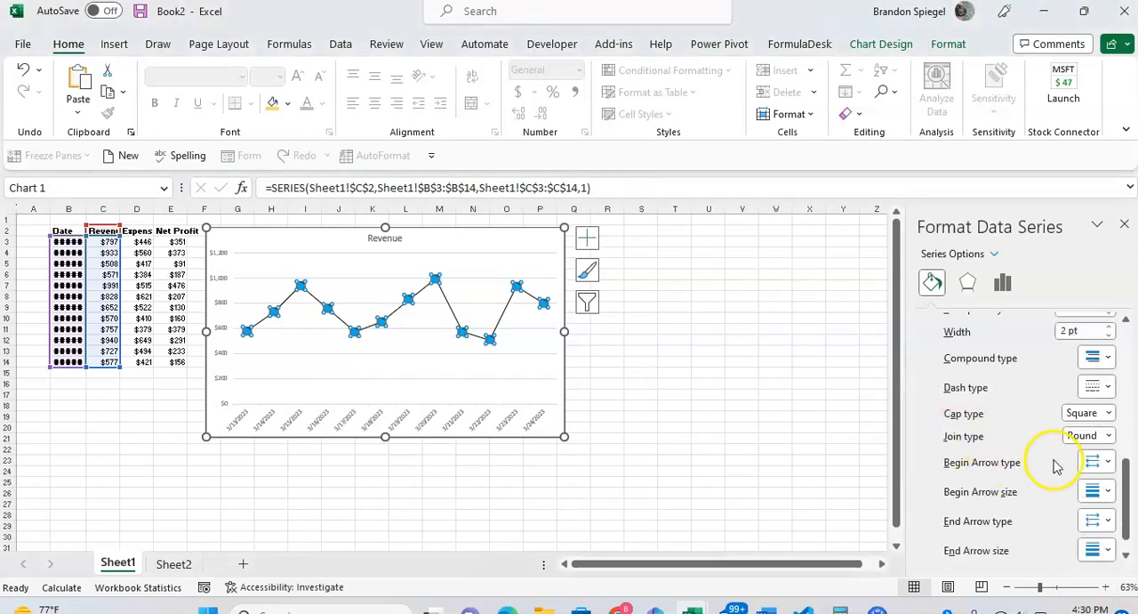
- Choose a Begin Arrow type for the border from the arrow gallery
{"action": "left_click", "coordinate": [1096, 461]}
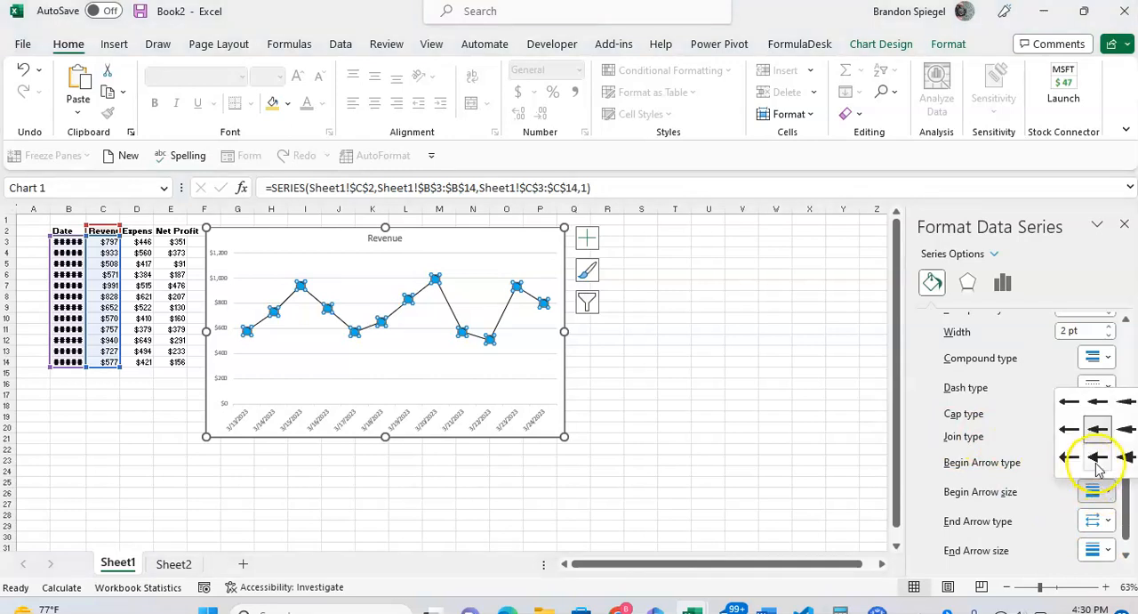
{"action": "left_click", "coordinate": [1097, 462]}
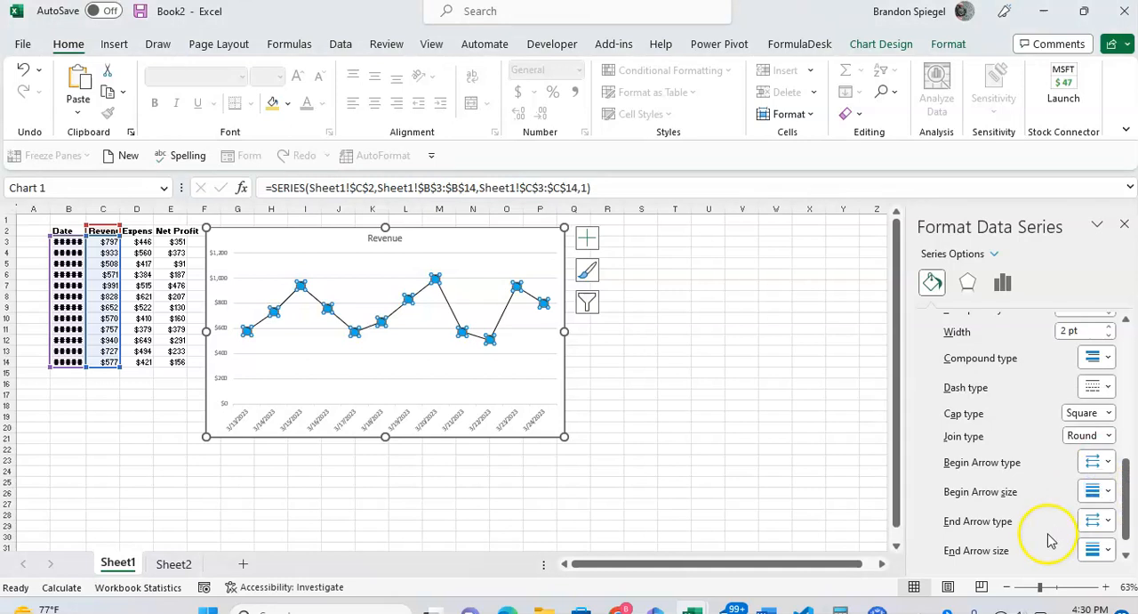
{"action": "scroll", "scroll_direction": "down", "scroll_amount": 3}
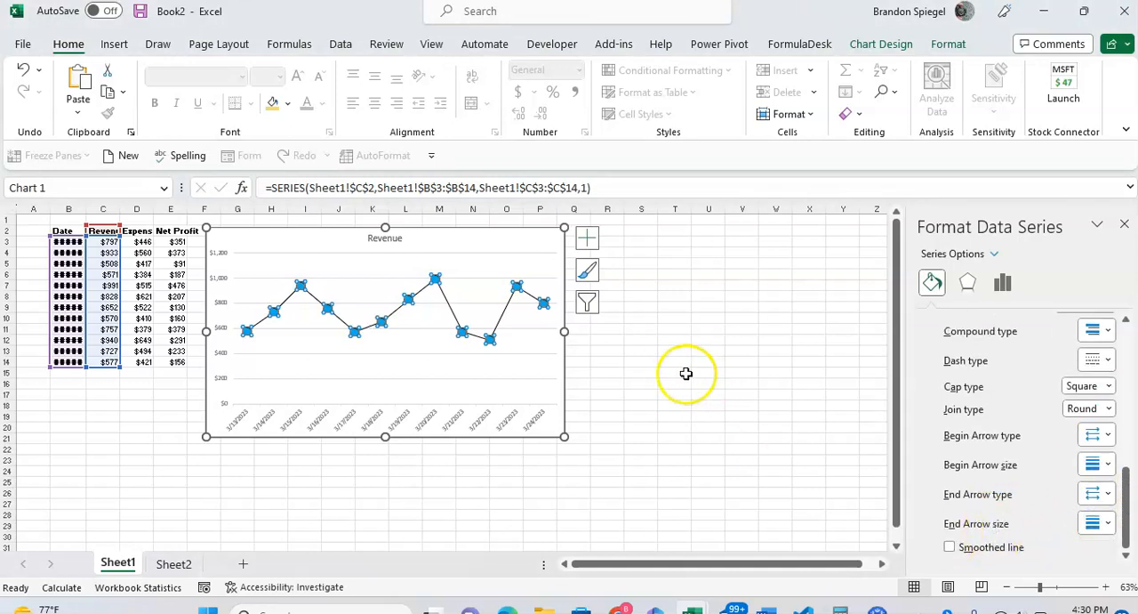
{"action": "left_click", "coordinate": [674, 361]}
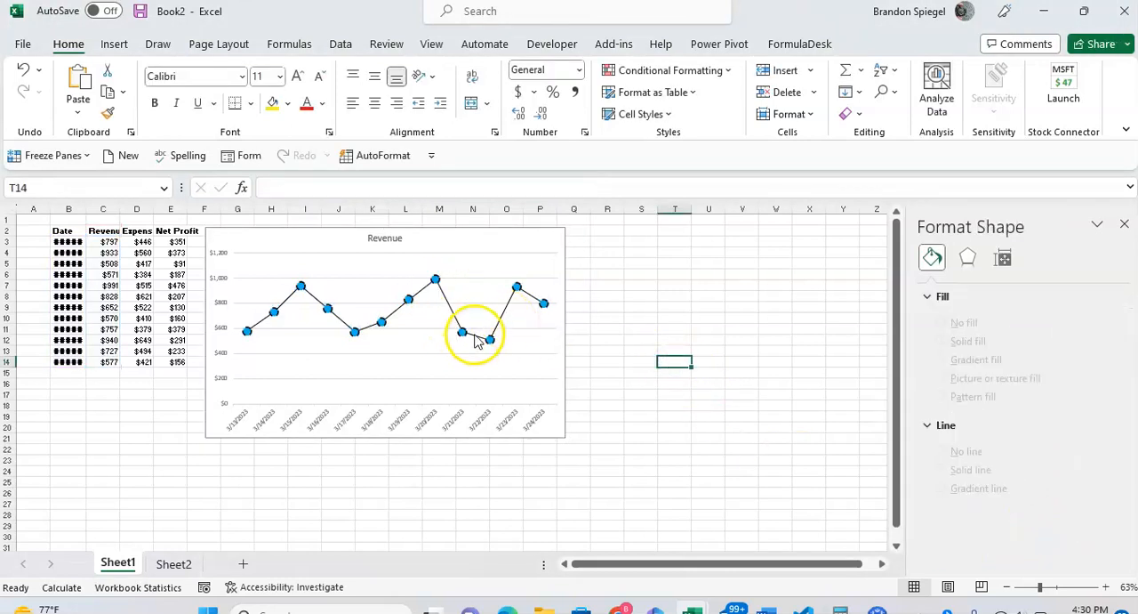
{"action": "left_click", "coordinate": [462, 331]}
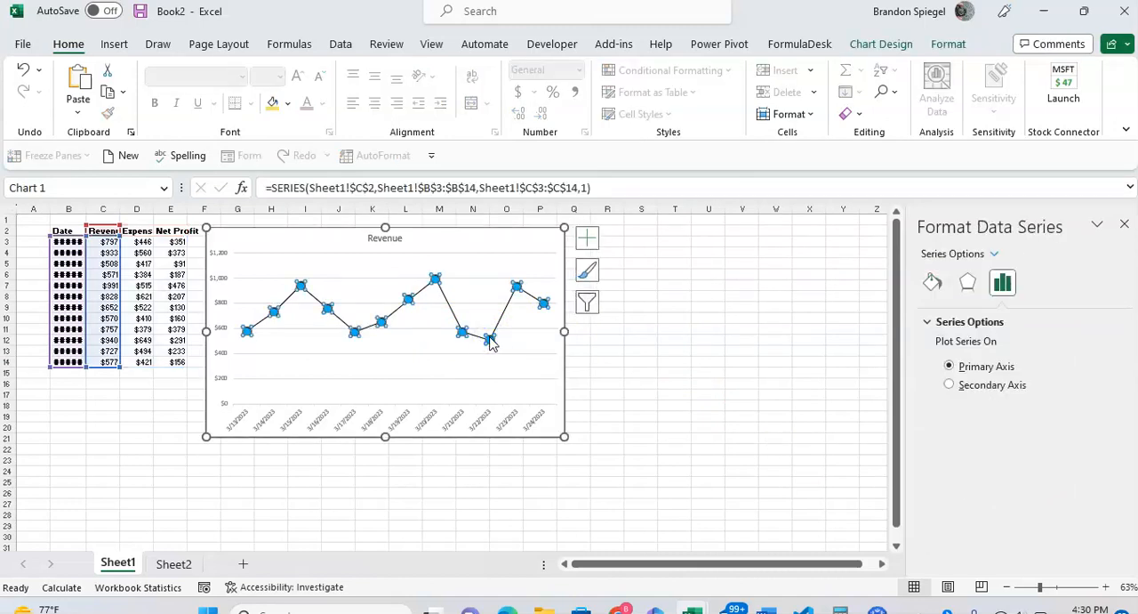
{"action": "mouse_move", "coordinate": [821, 246]}
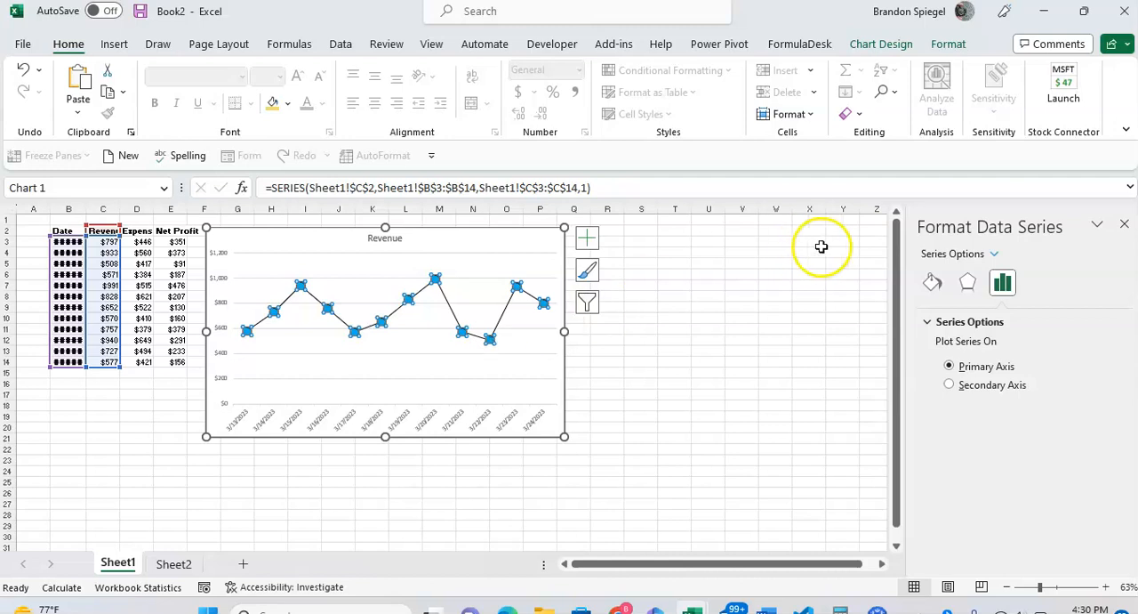
- Collapse the marker Fill section and click an empty cell to deselect the chart
{"action": "left_click", "coordinate": [932, 282]}
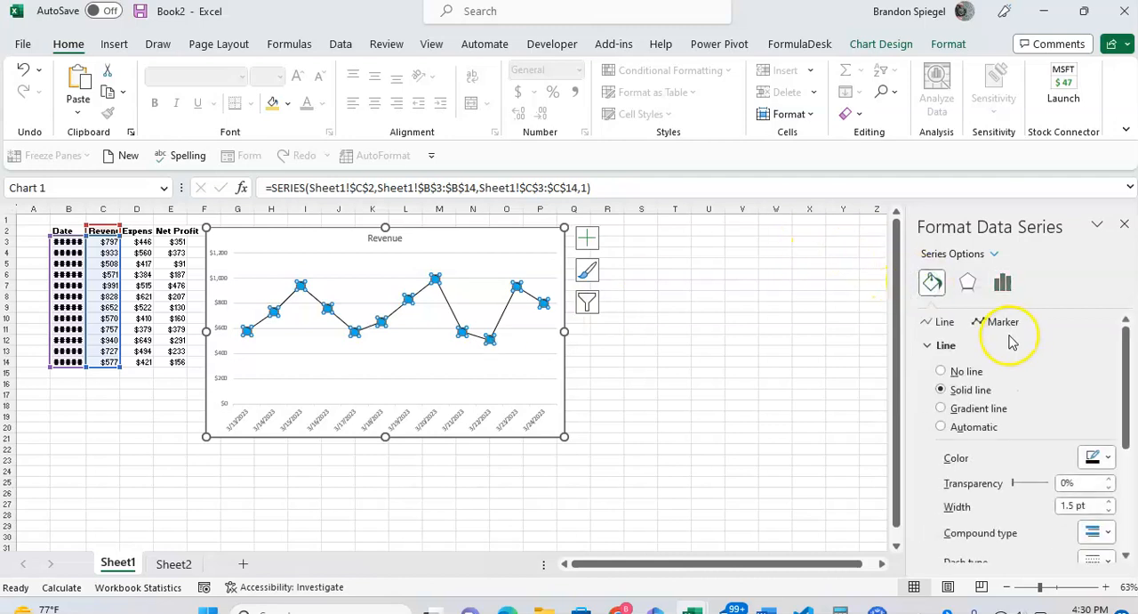
{"action": "left_click", "coordinate": [1003, 321]}
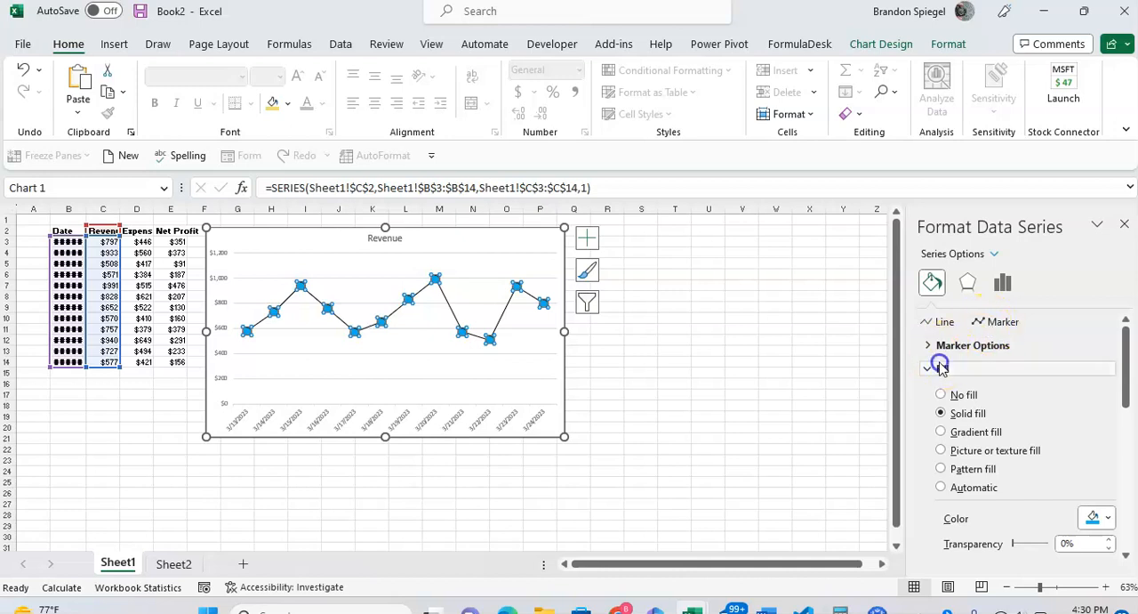
{"action": "left_click", "coordinate": [941, 369]}
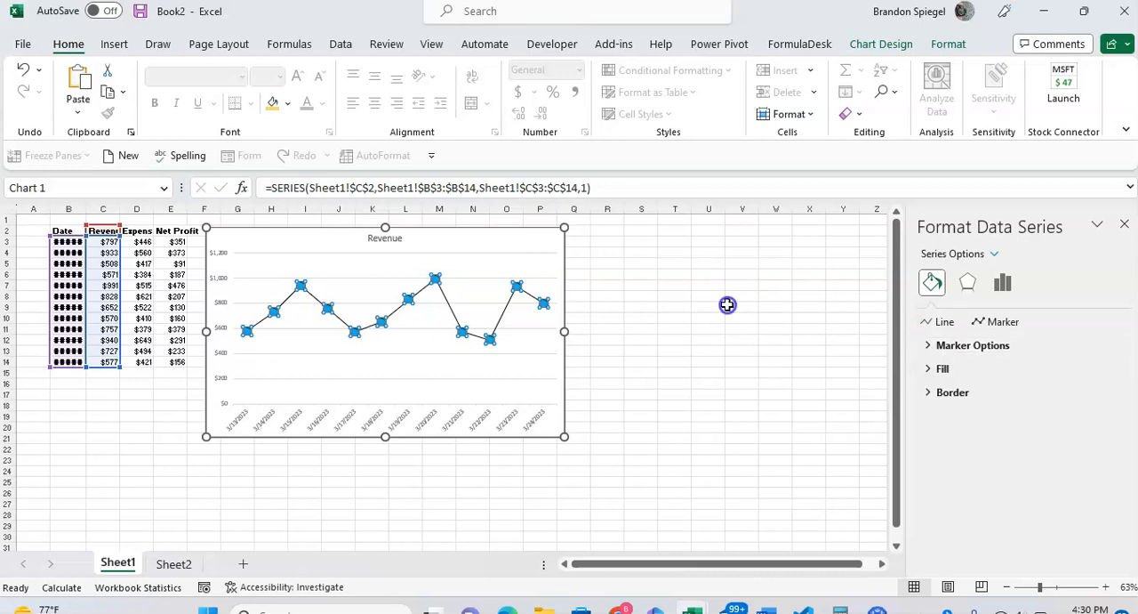
{"action": "left_click", "coordinate": [743, 306]}
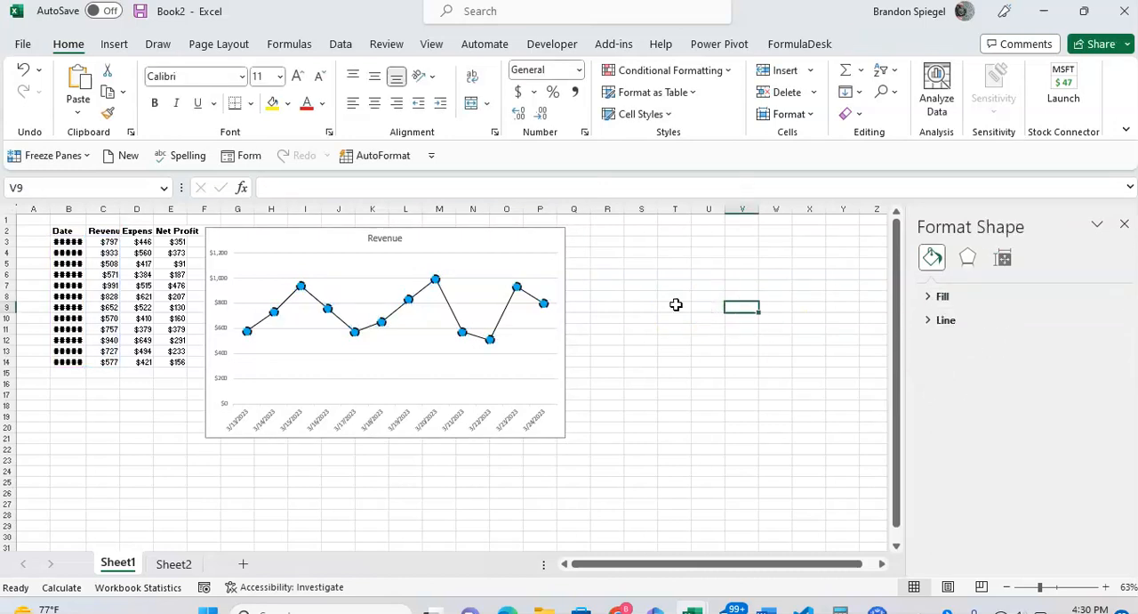